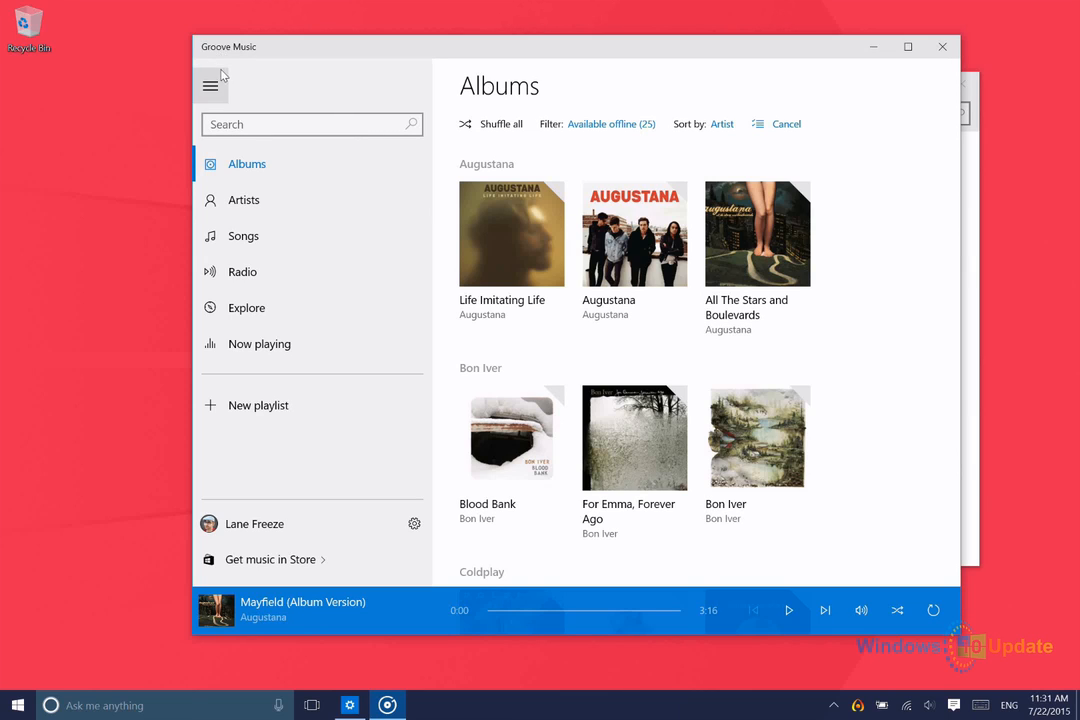
{"action": "mouse_move", "coordinate": [210, 85]}
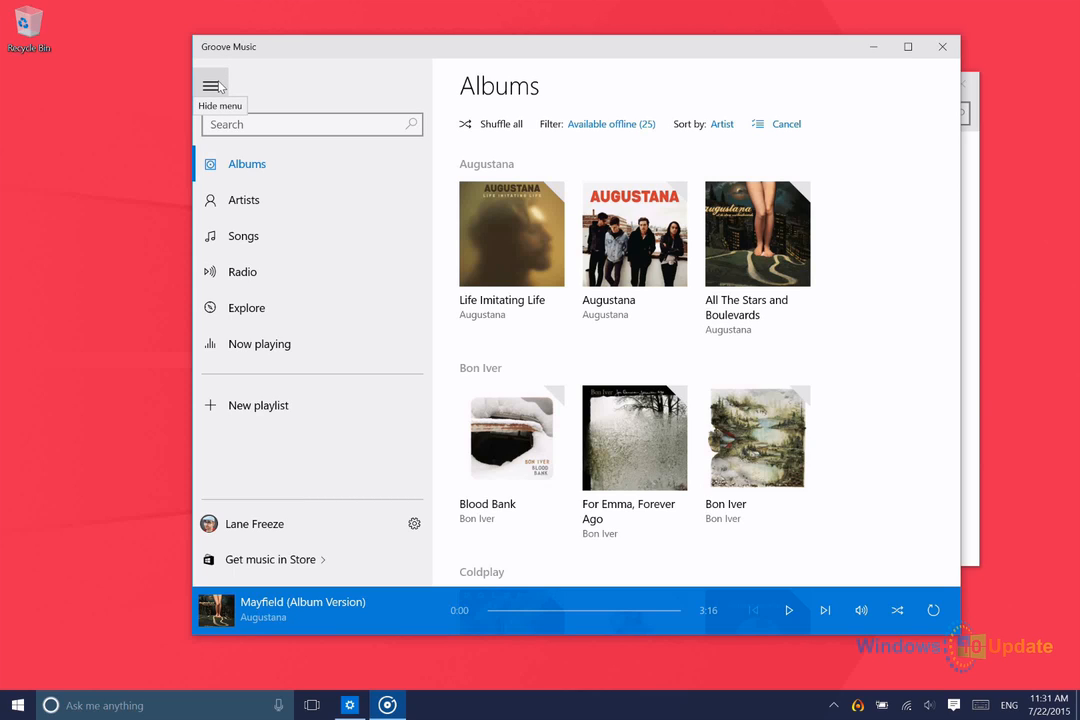
{"action": "mouse_move", "coordinate": [180, 104]}
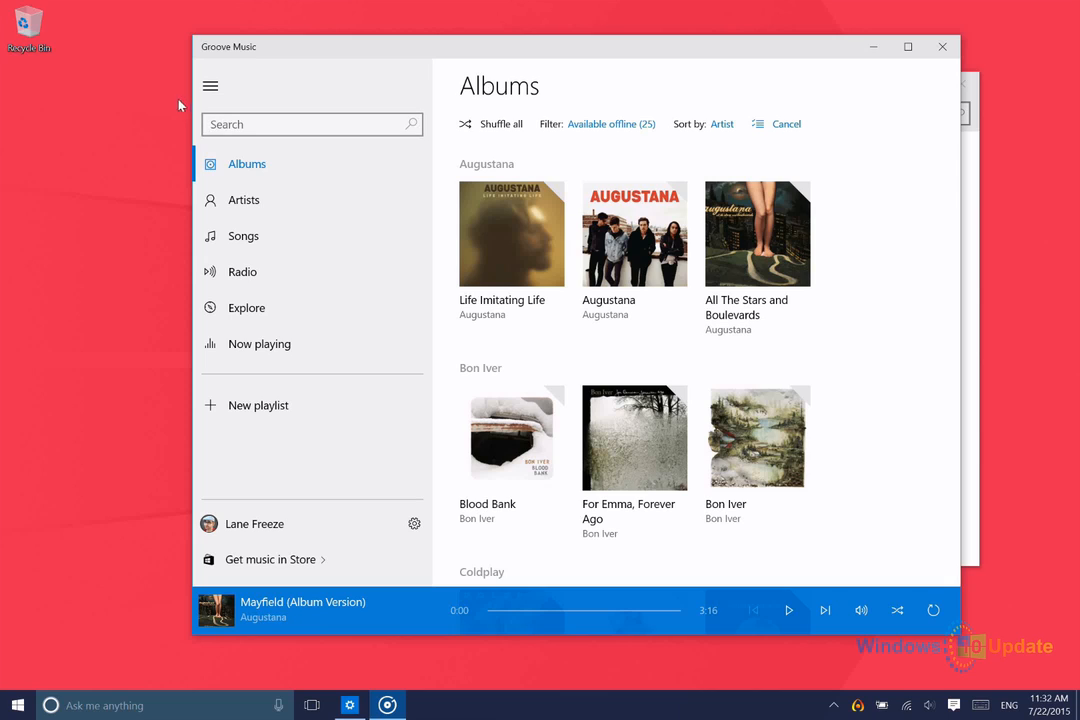
{"action": "mouse_move", "coordinate": [513, 162]}
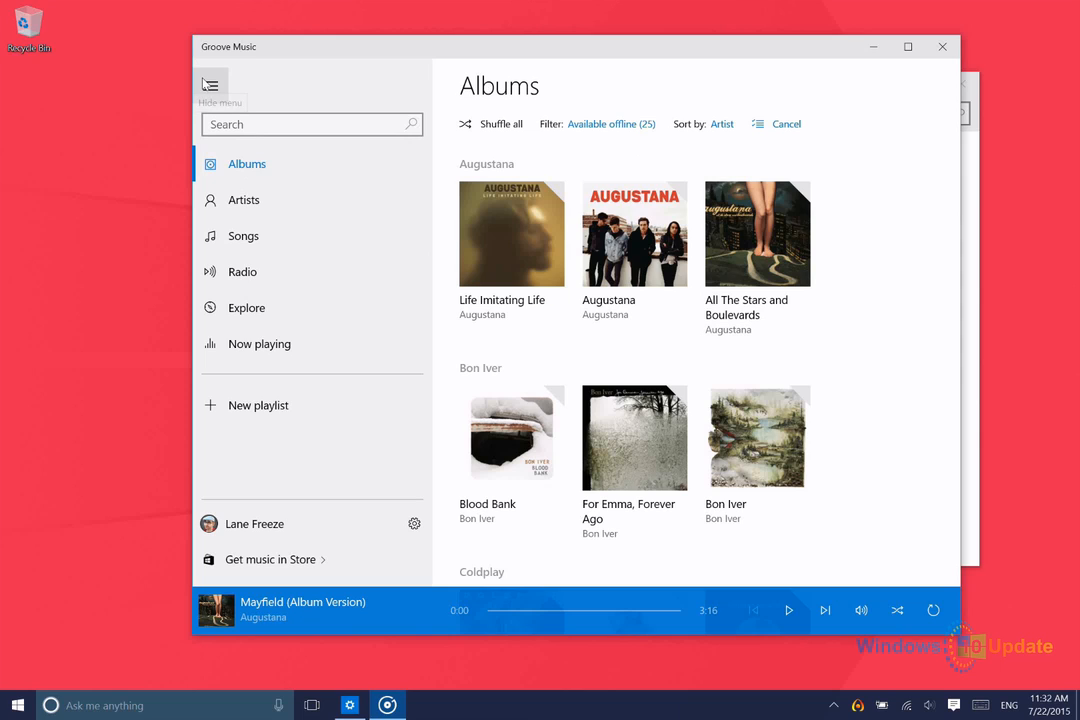
Collapse and re-expand the navigation pane three times
{"action": "left_click", "coordinate": [211, 85]}
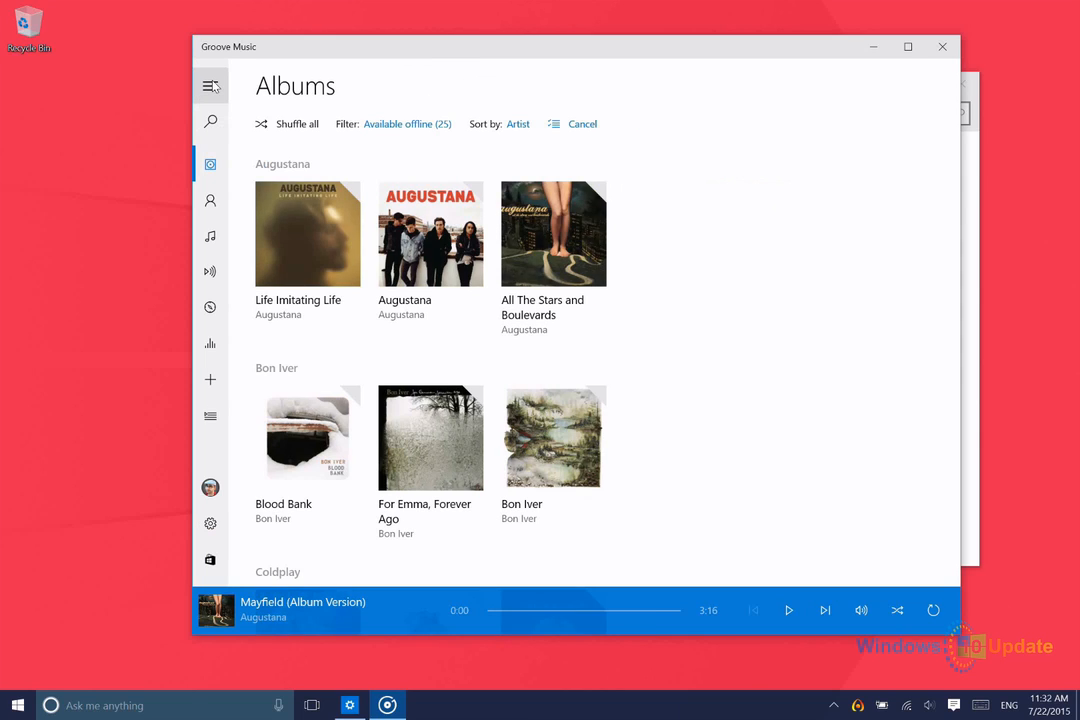
{"action": "left_click", "coordinate": [211, 85]}
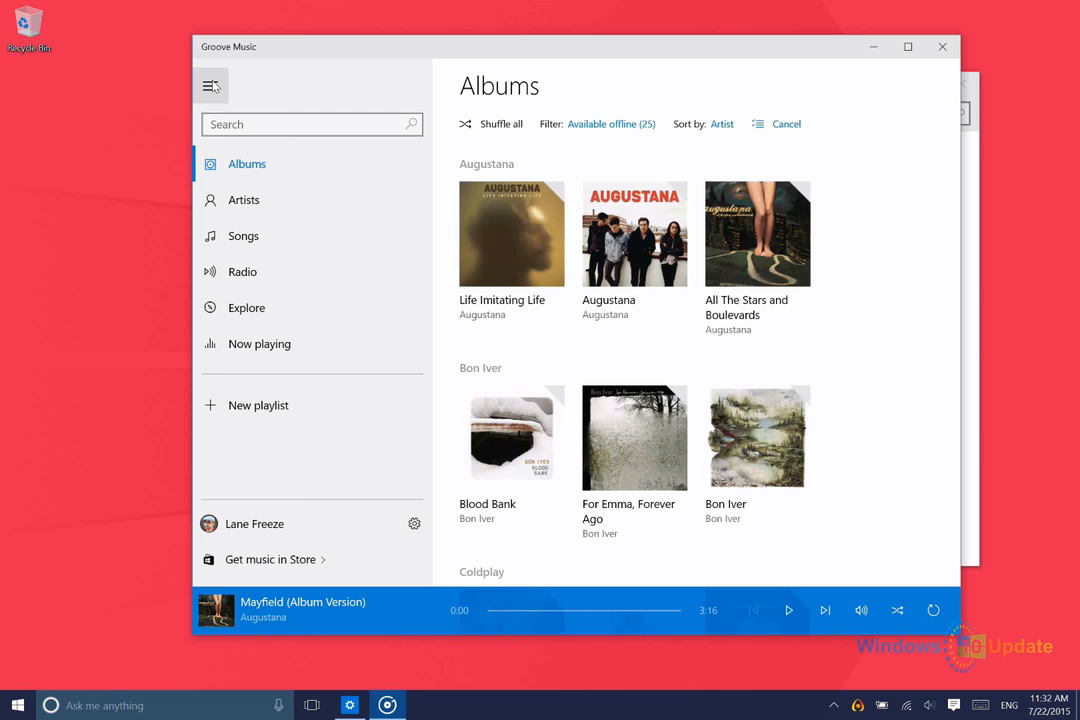
{"action": "left_click", "coordinate": [211, 87]}
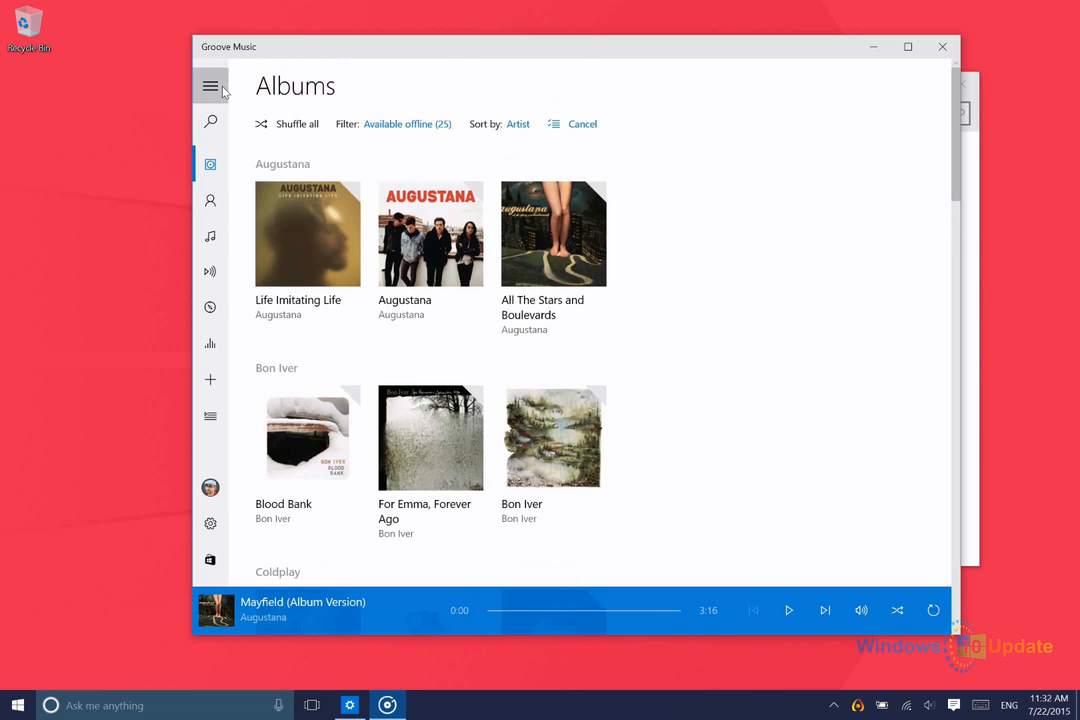
{"action": "left_click", "coordinate": [211, 86]}
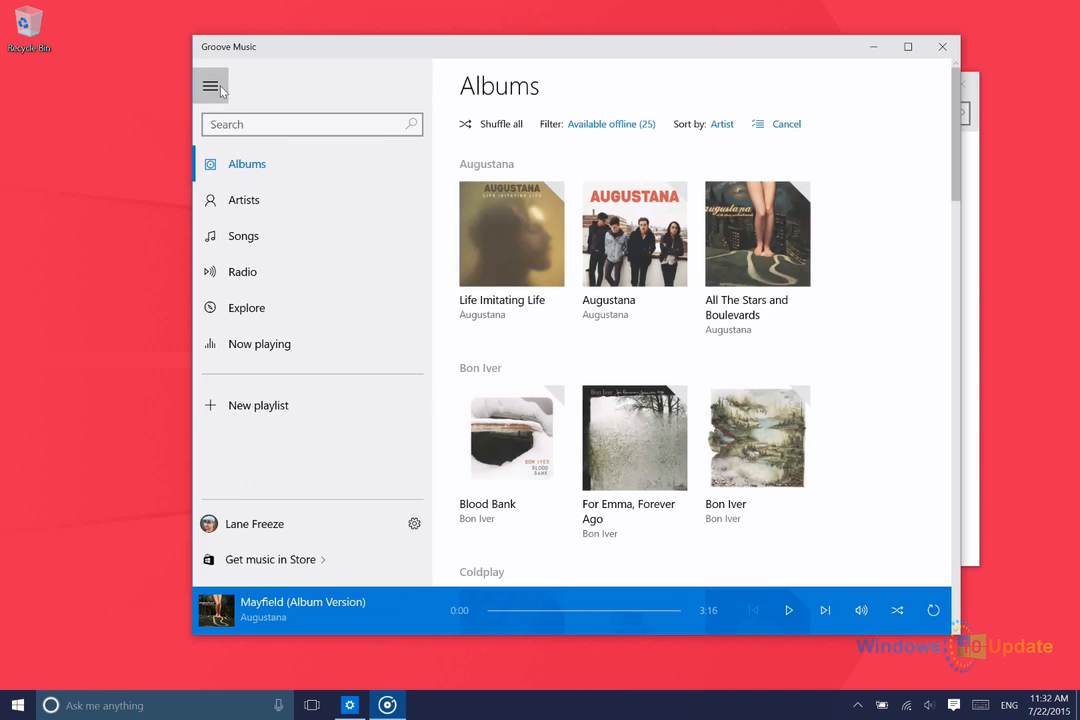
{"action": "left_click", "coordinate": [210, 86]}
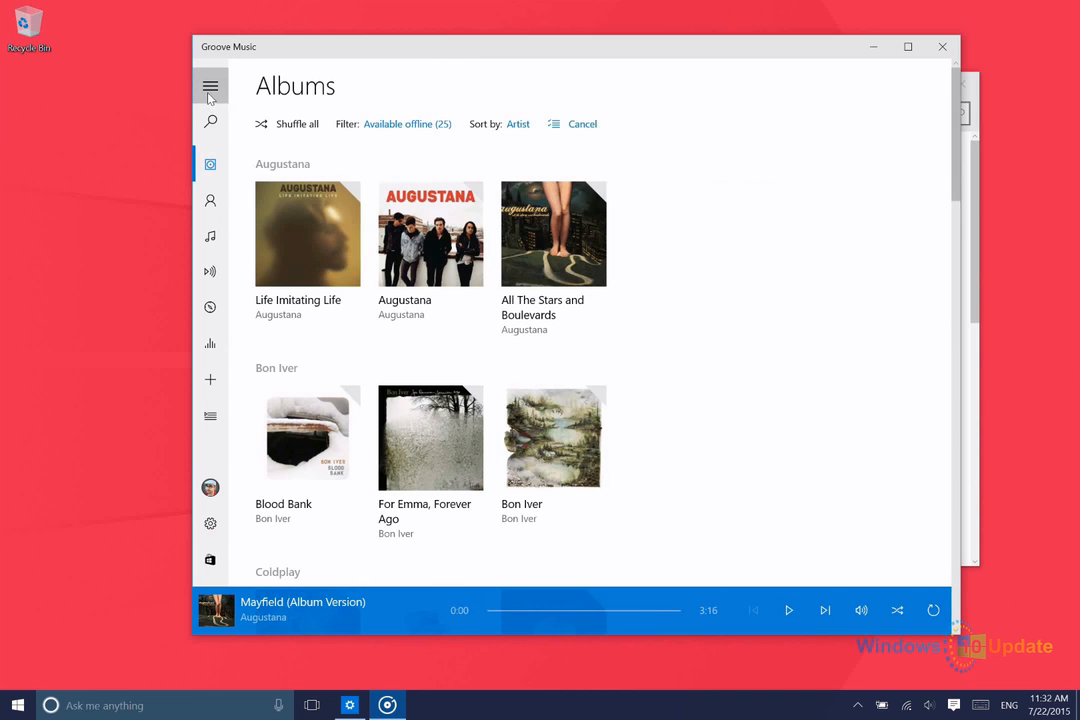
{"action": "left_click", "coordinate": [210, 86]}
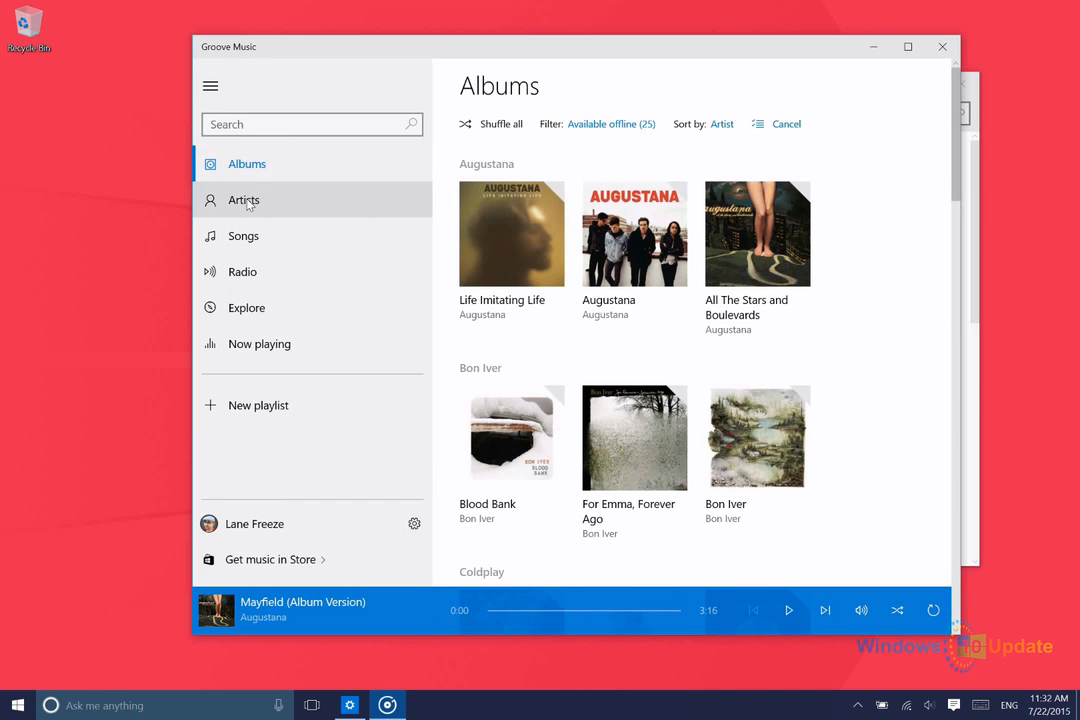
{"action": "mouse_move", "coordinate": [247, 307]}
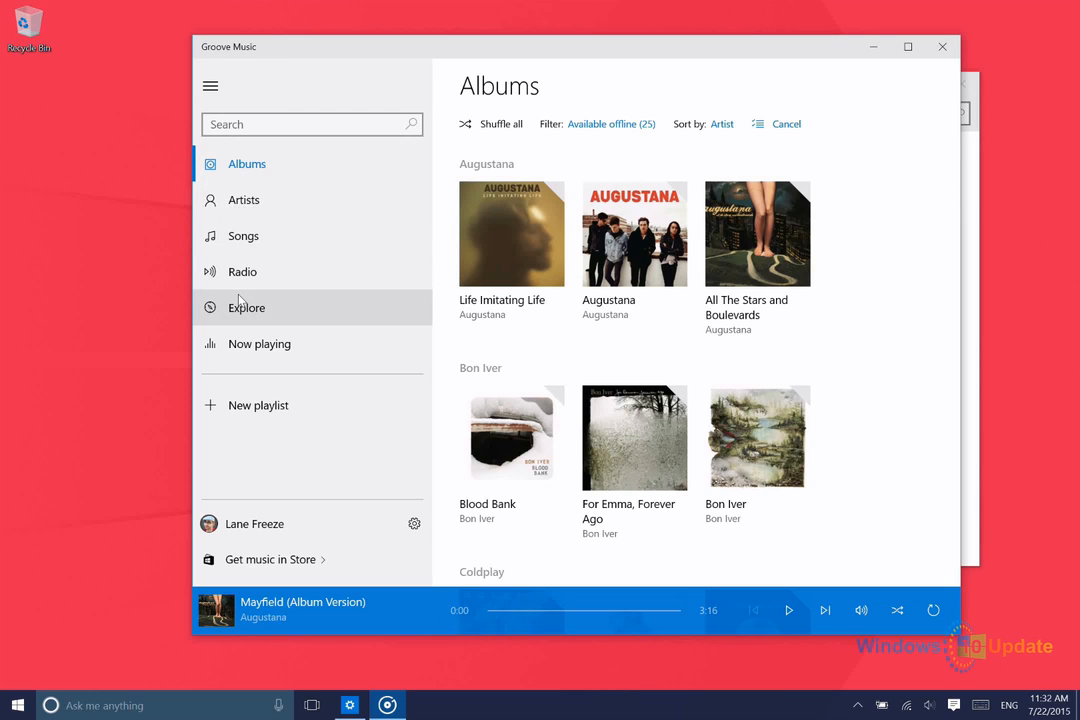
{"action": "mouse_move", "coordinate": [242, 271]}
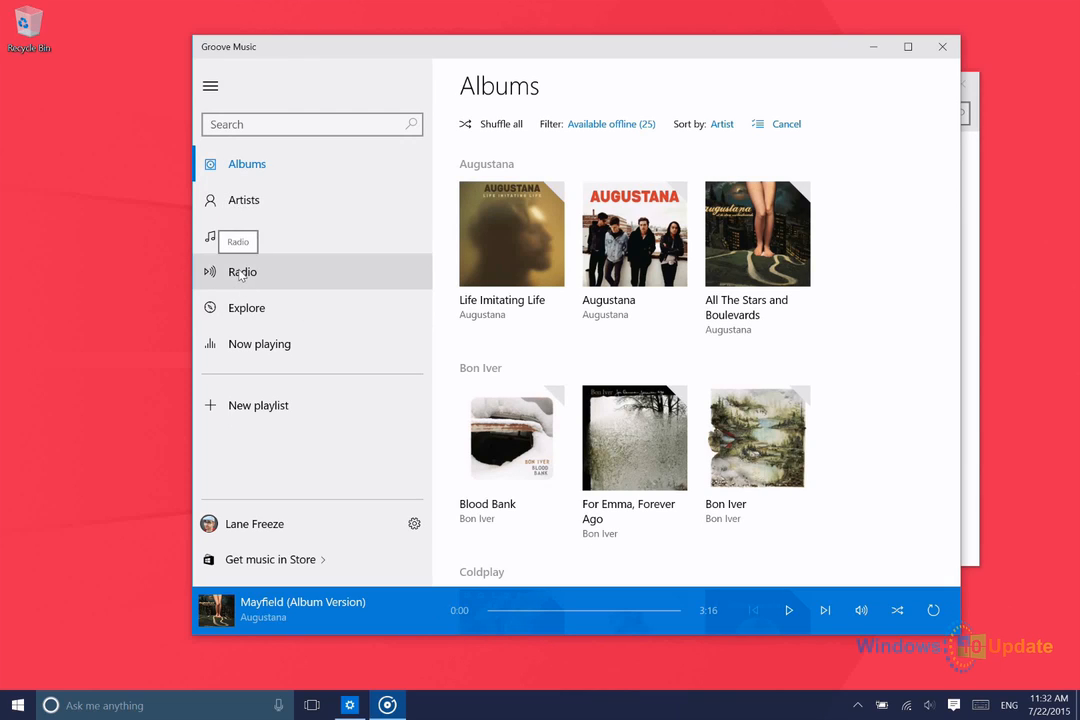
Open Explore, then the Now playing queue of Augustana tracks
{"action": "left_click", "coordinate": [246, 307]}
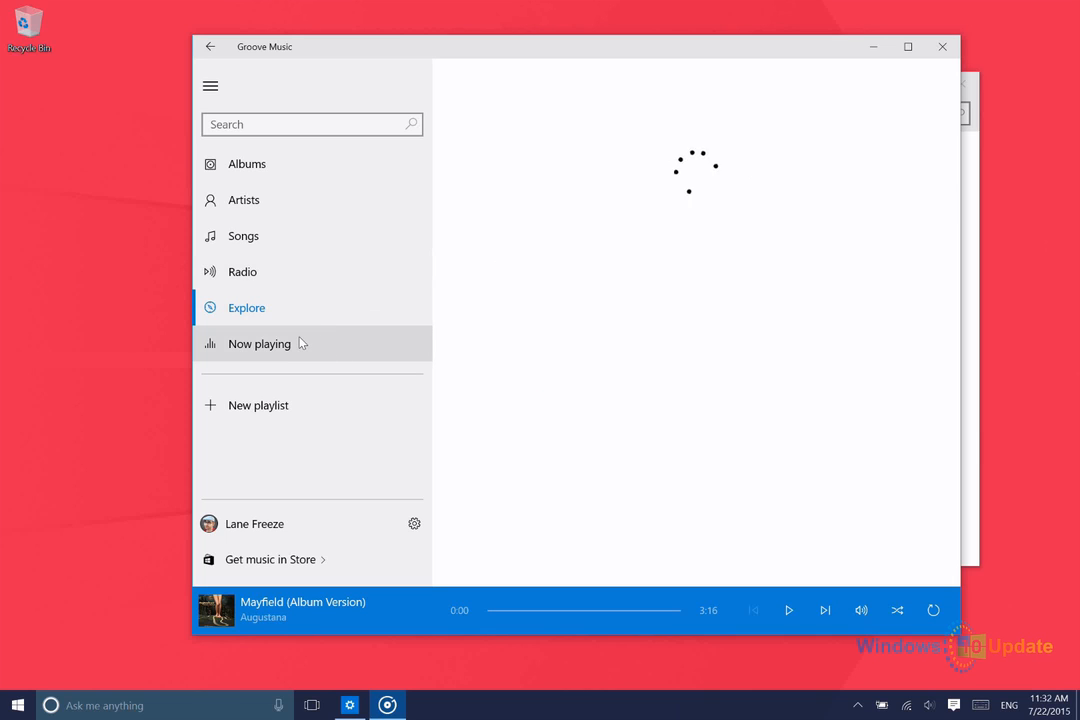
{"action": "mouse_move", "coordinate": [291, 343]}
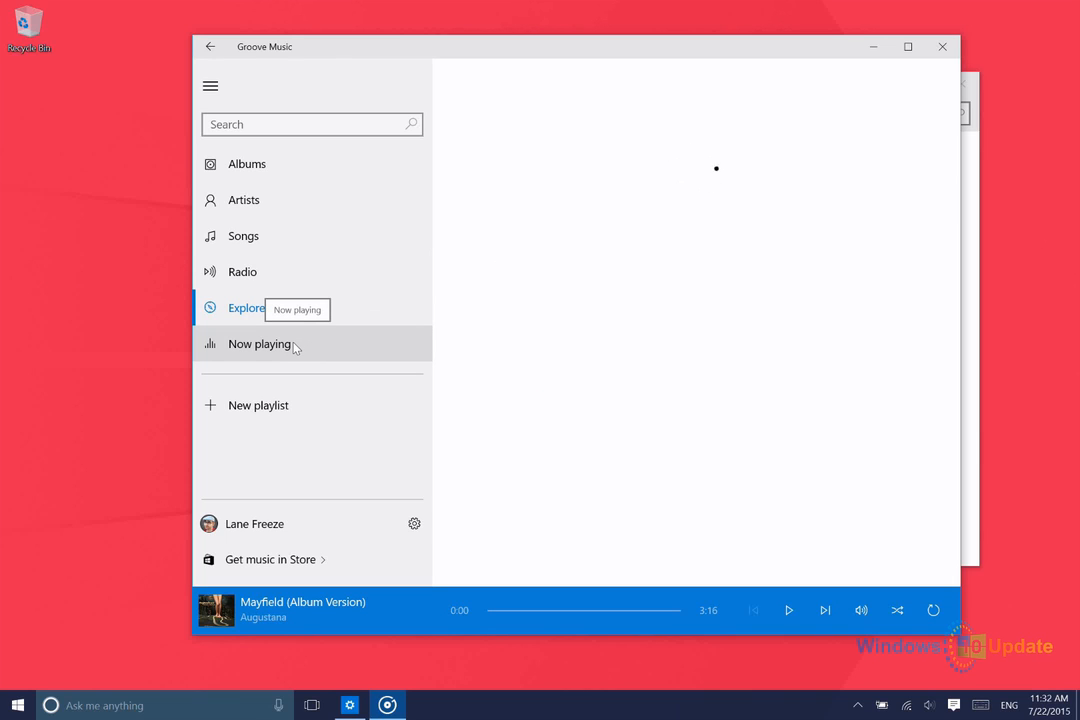
{"action": "left_click", "coordinate": [259, 343]}
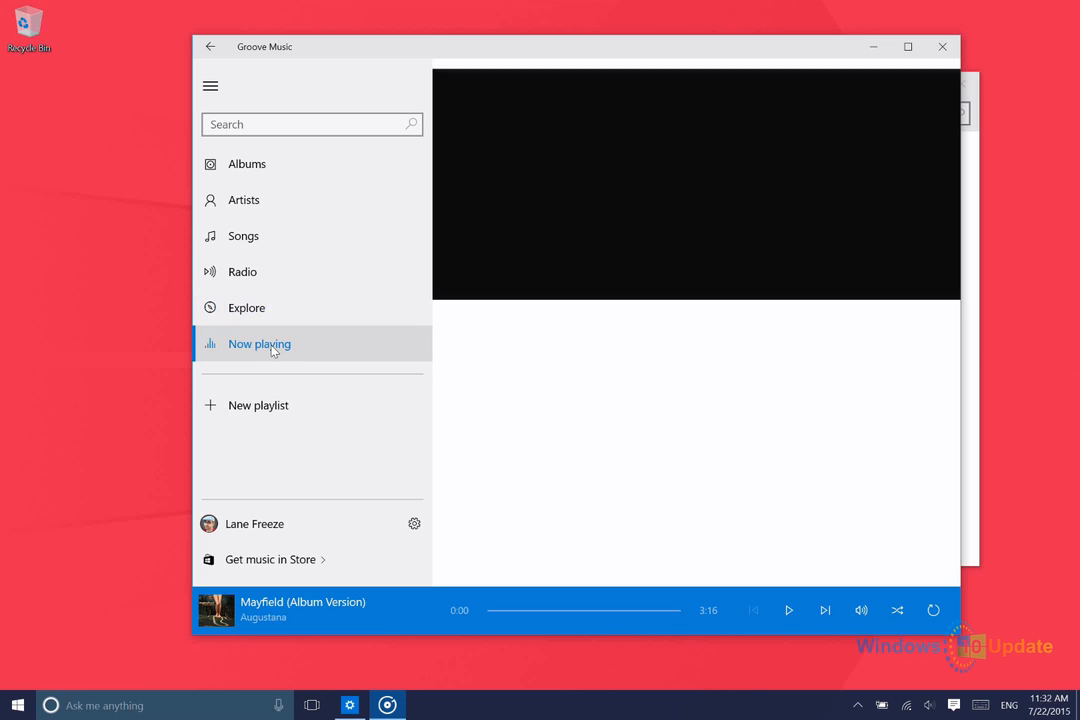
{"action": "left_click", "coordinate": [259, 343]}
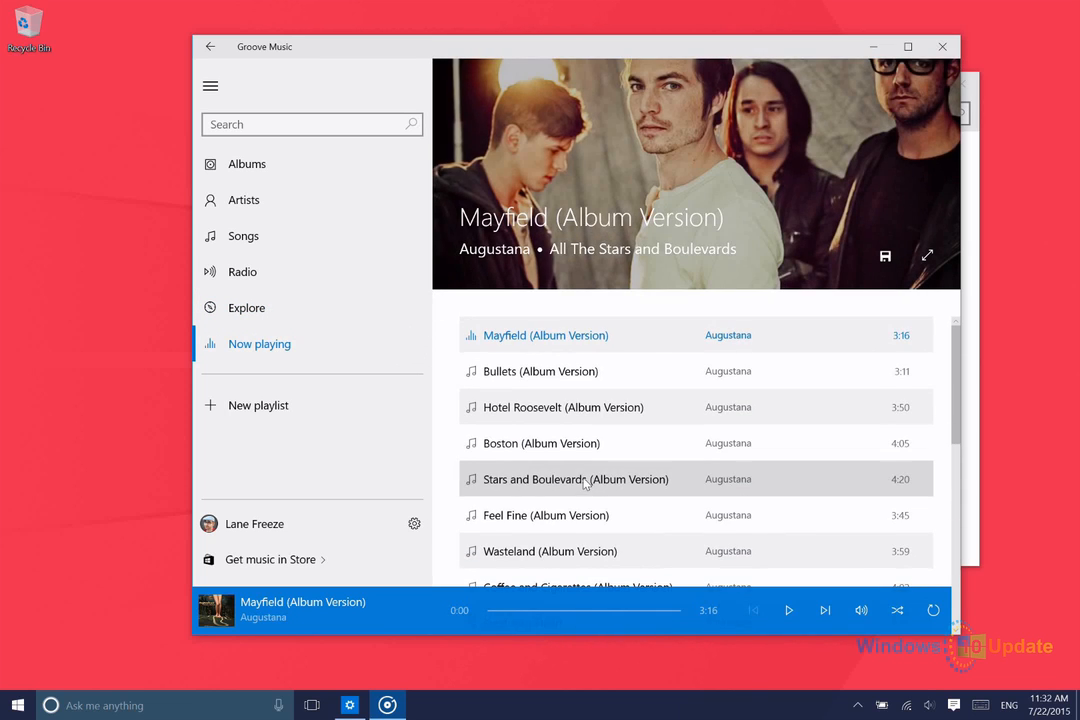
From Artists, add Bon Iver to Now playing so Perth starts playing
{"action": "left_click", "coordinate": [244, 200]}
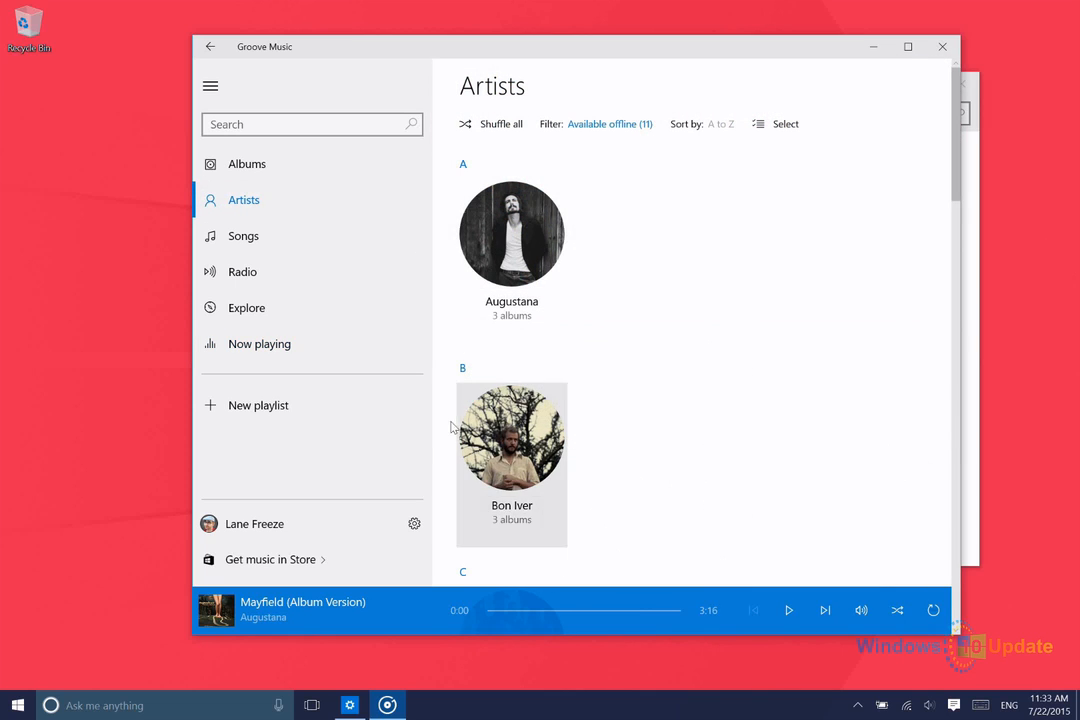
{"action": "right_click", "coordinate": [511, 435]}
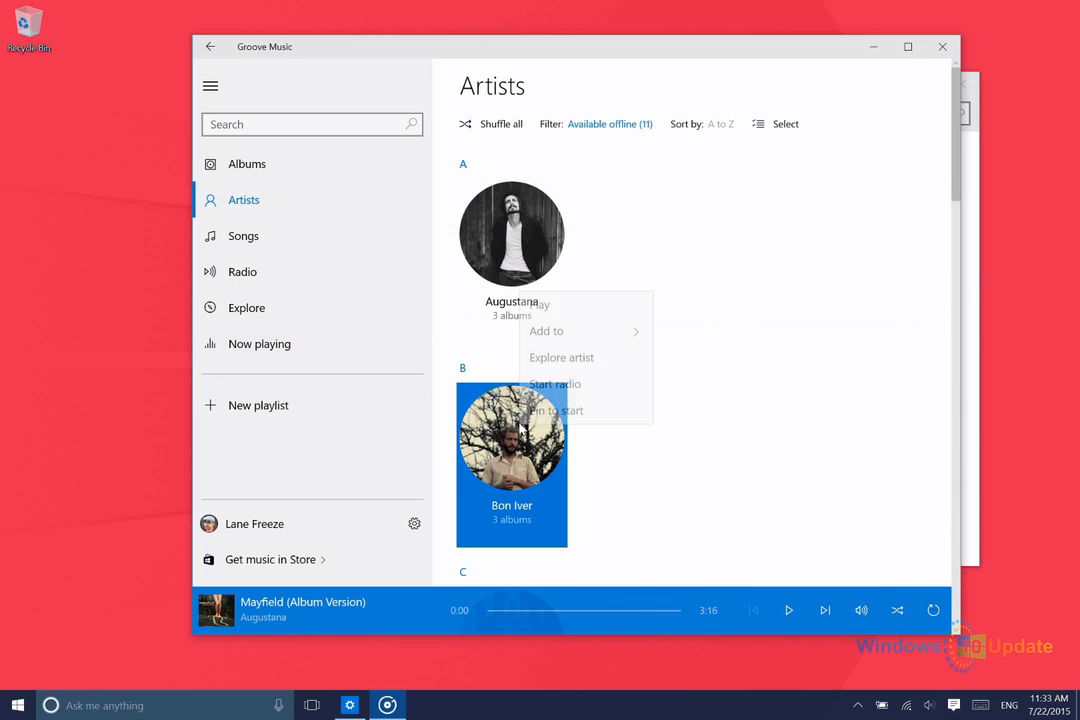
{"action": "mouse_move", "coordinate": [546, 327]}
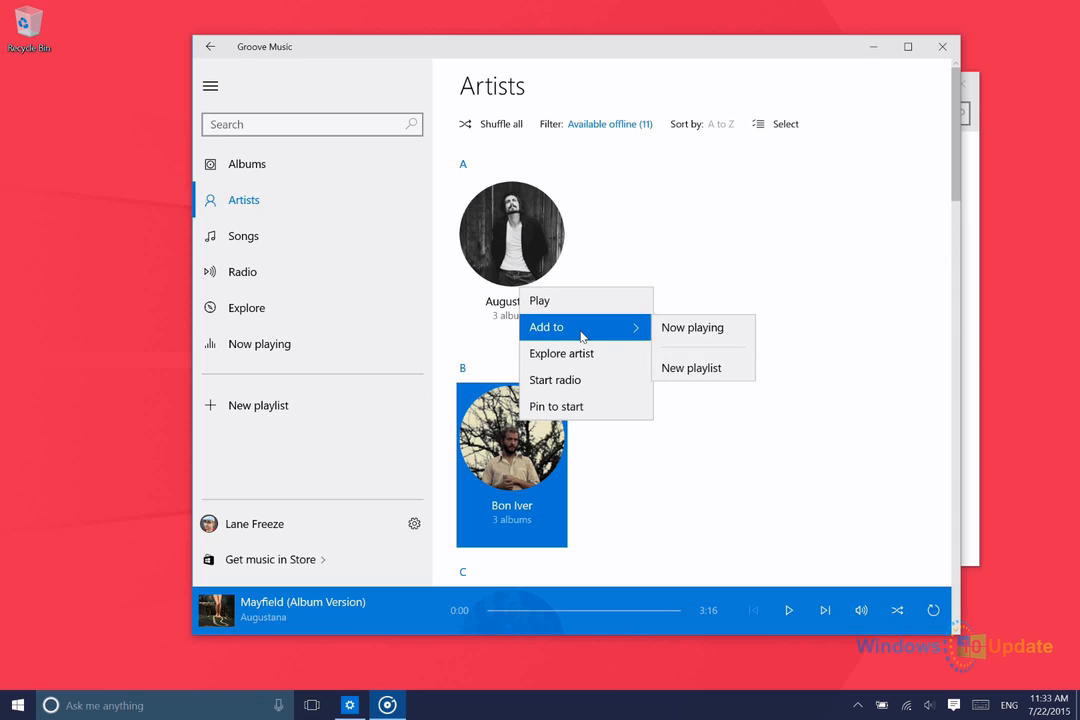
{"action": "mouse_move", "coordinate": [692, 327]}
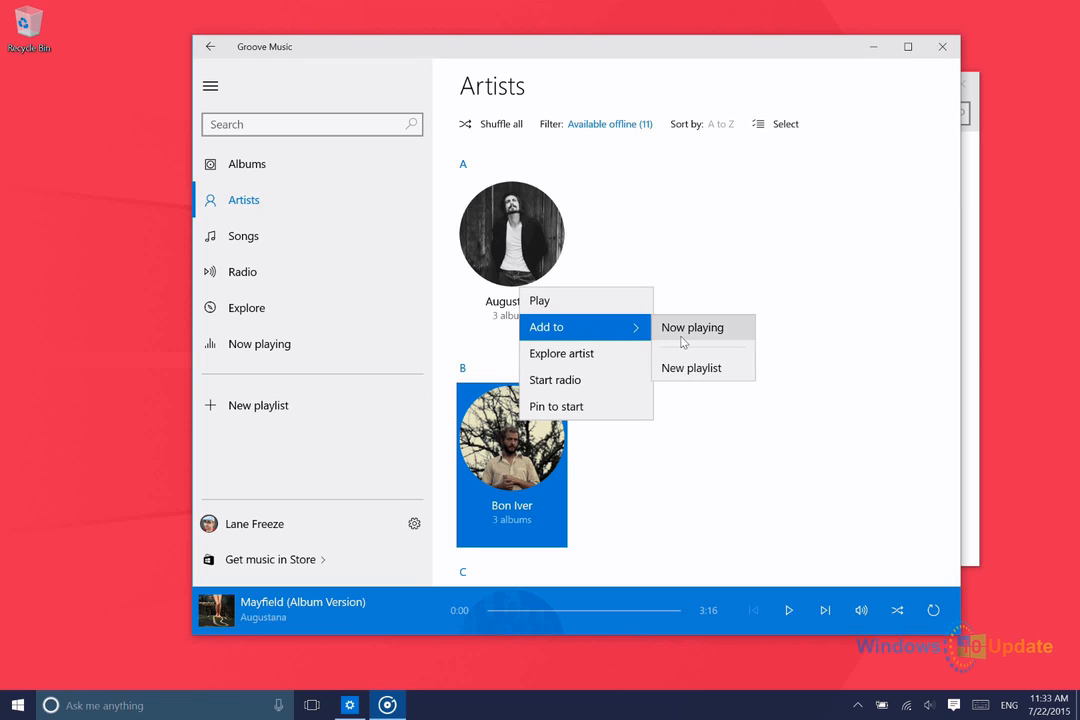
{"action": "mouse_move", "coordinate": [570, 345]}
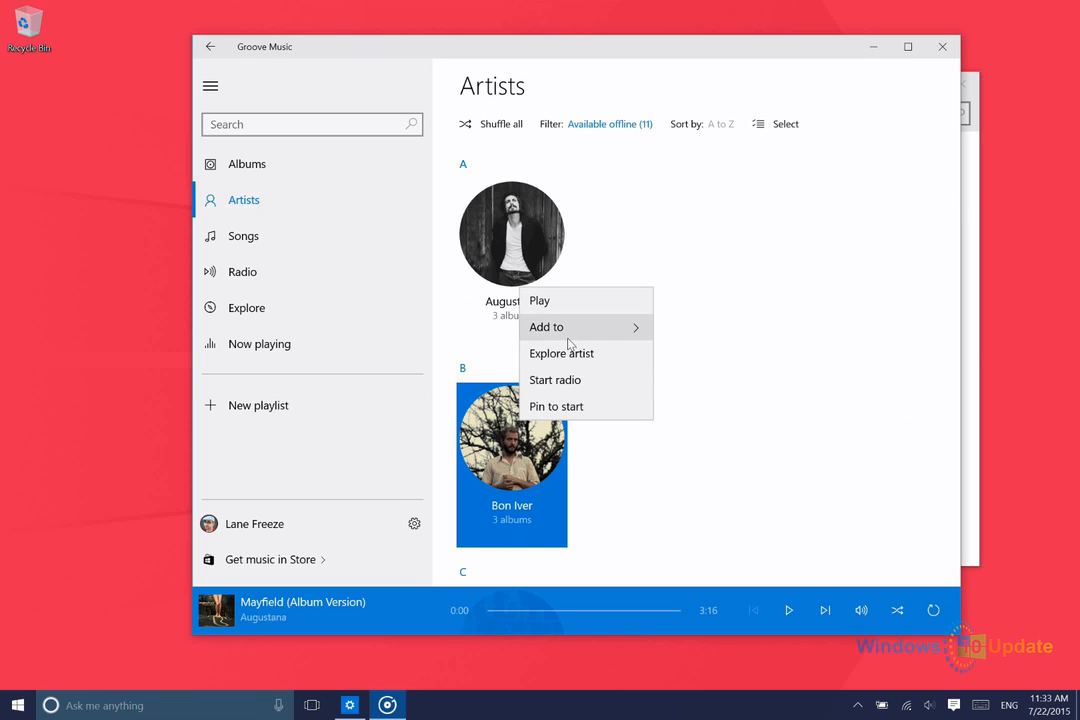
{"action": "mouse_move", "coordinate": [546, 327]}
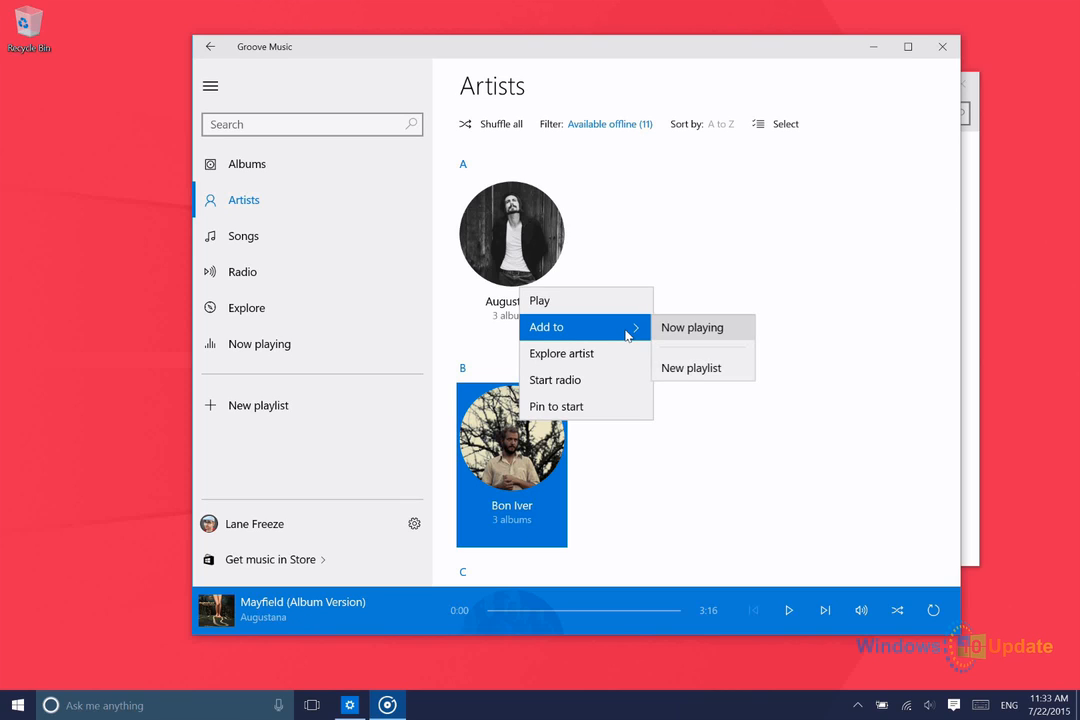
{"action": "mouse_move", "coordinate": [678, 334]}
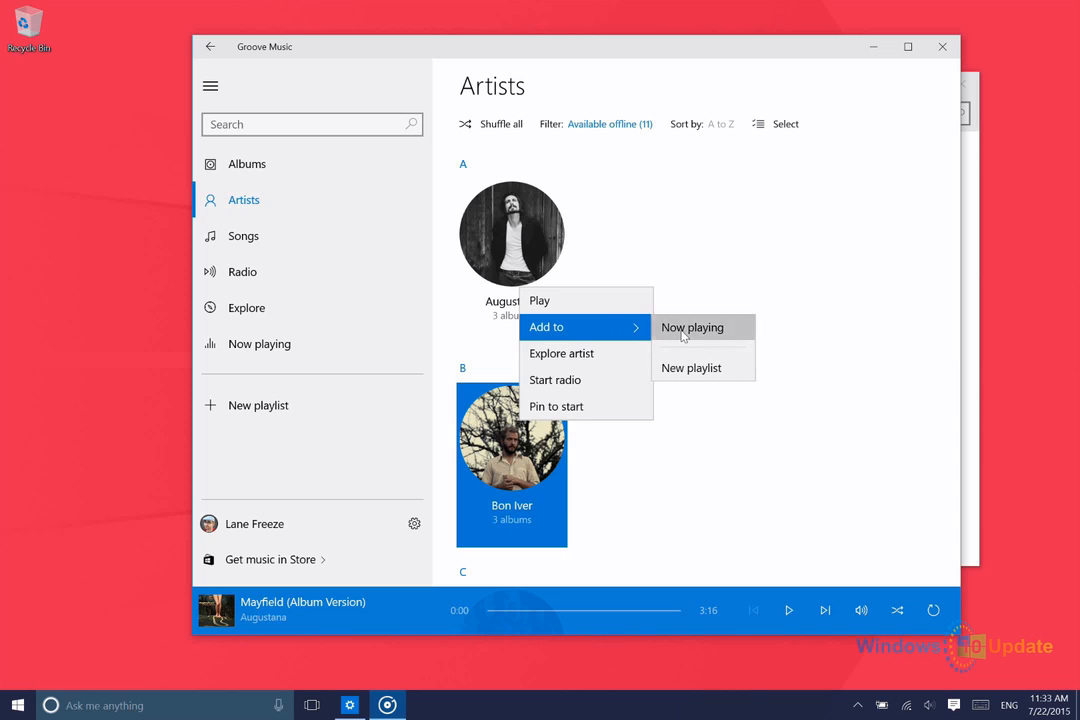
{"action": "left_click", "coordinate": [692, 327]}
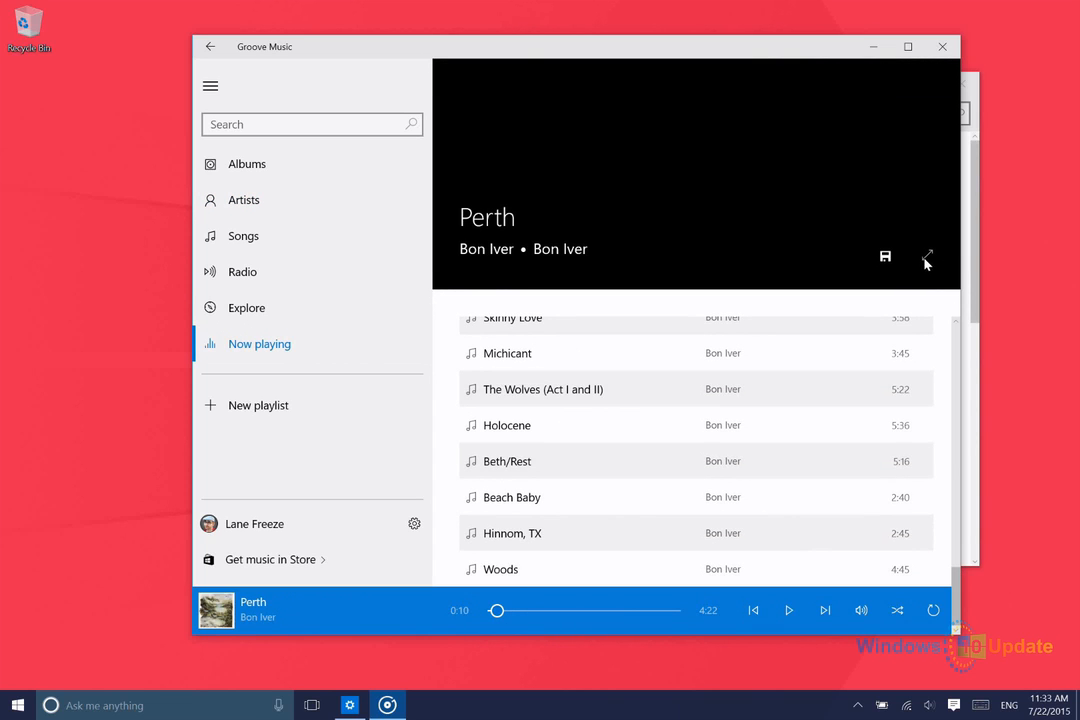
View Perth full screen, exit it, then list all 188 artists
{"action": "left_click", "coordinate": [927, 256]}
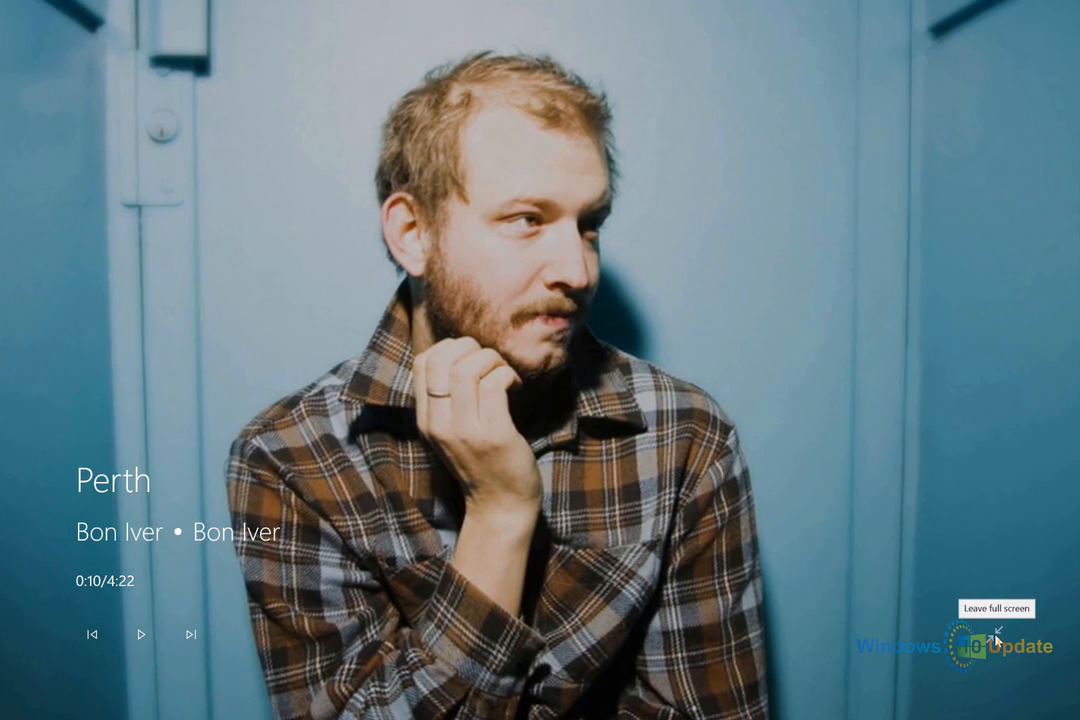
{"action": "left_click", "coordinate": [993, 636]}
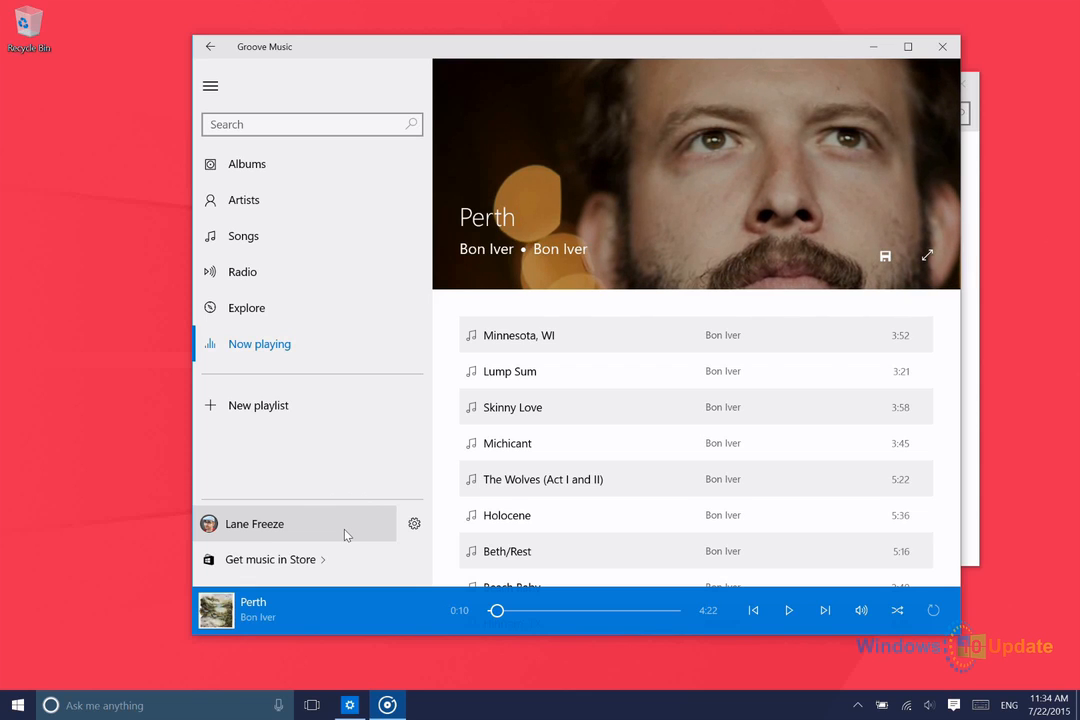
{"action": "mouse_move", "coordinate": [322, 470]}
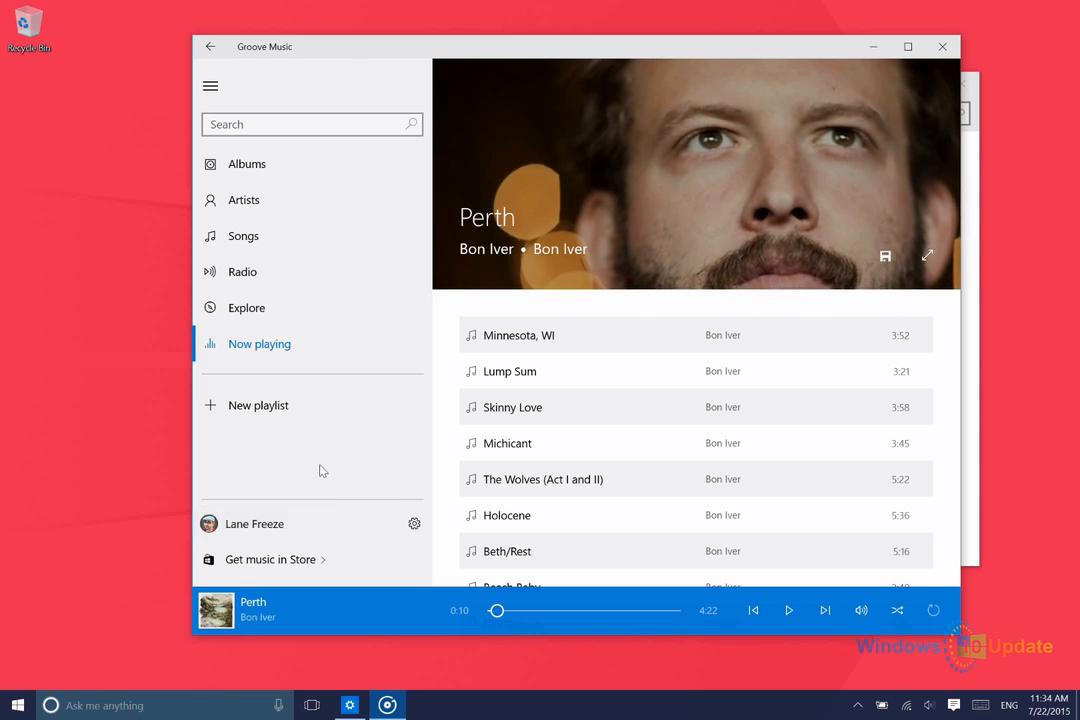
{"action": "left_click", "coordinate": [244, 199]}
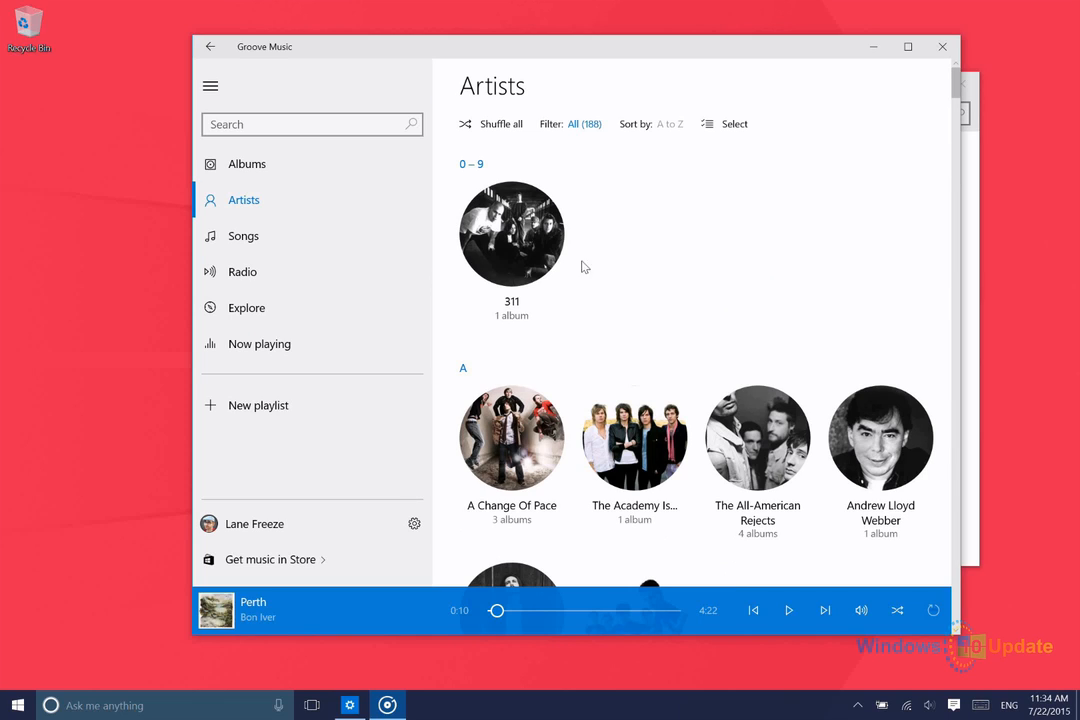
{"action": "mouse_move", "coordinate": [560, 255]}
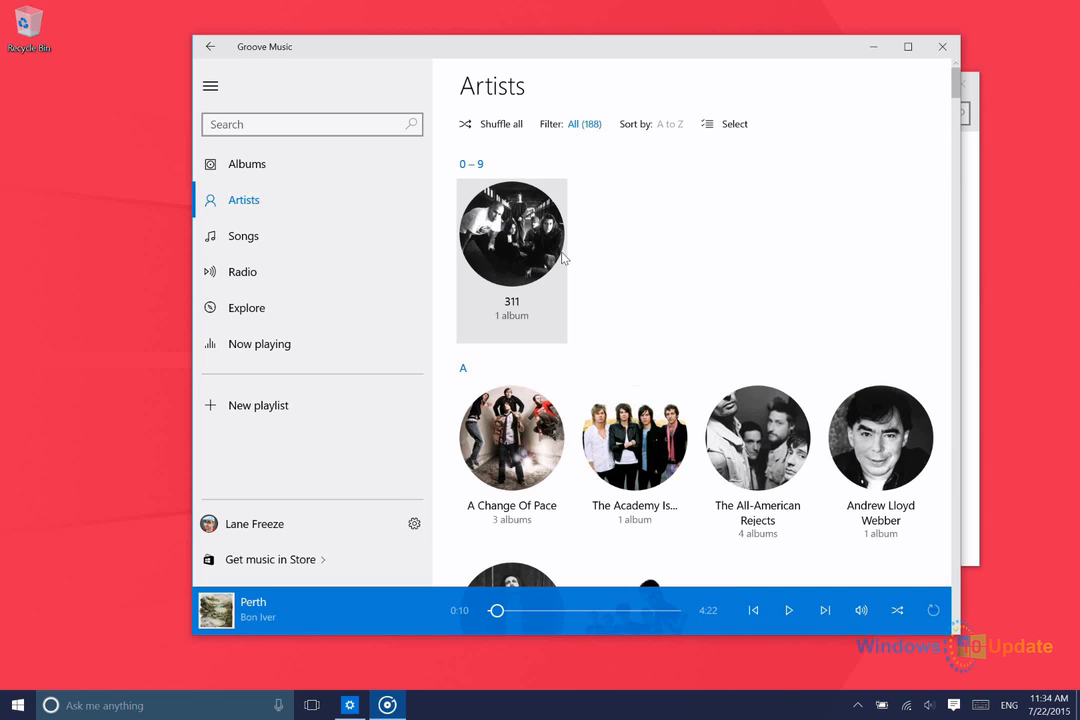
{"action": "mouse_move", "coordinate": [538, 245]}
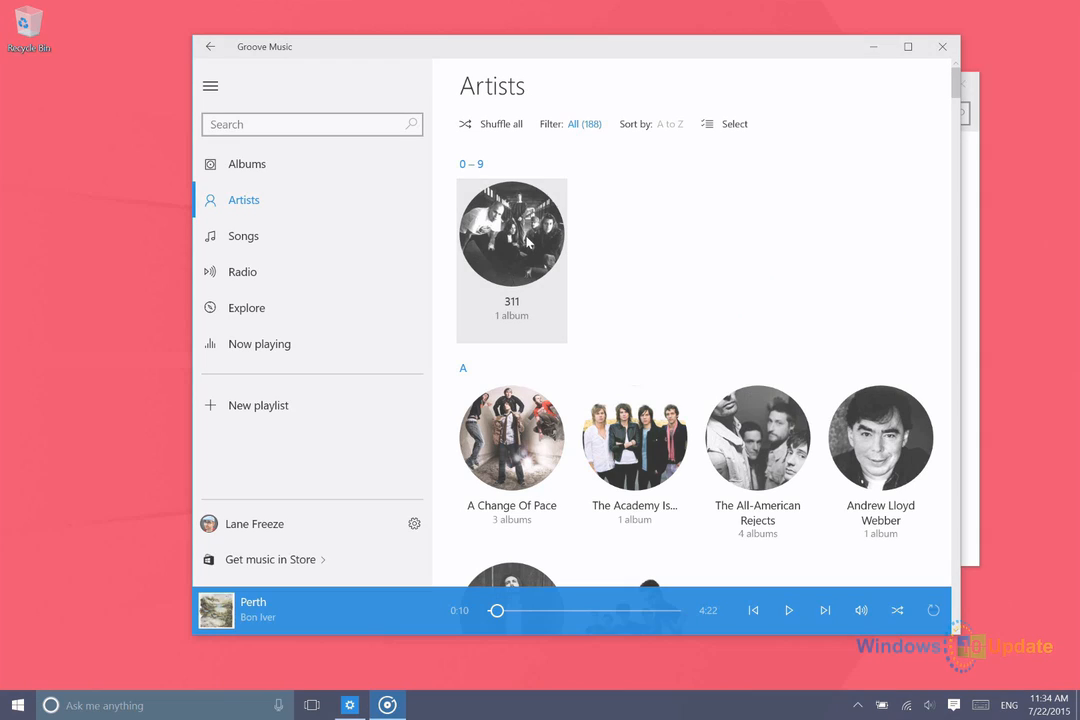
{"action": "left_click", "coordinate": [511, 437]}
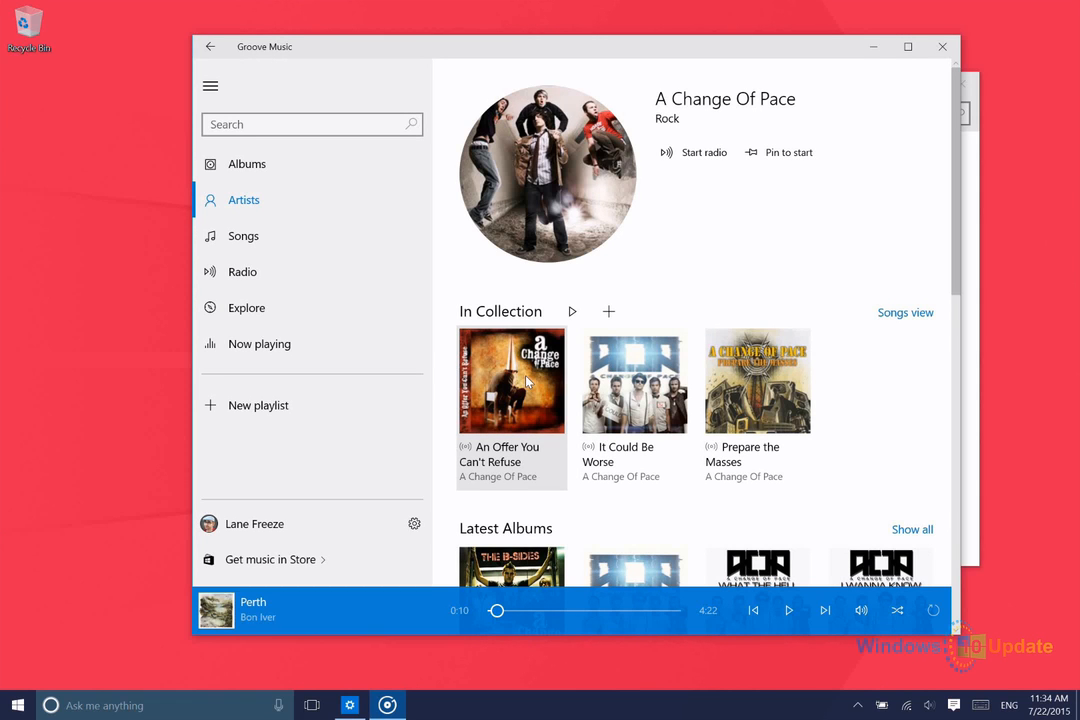
{"action": "right_click", "coordinate": [511, 380]}
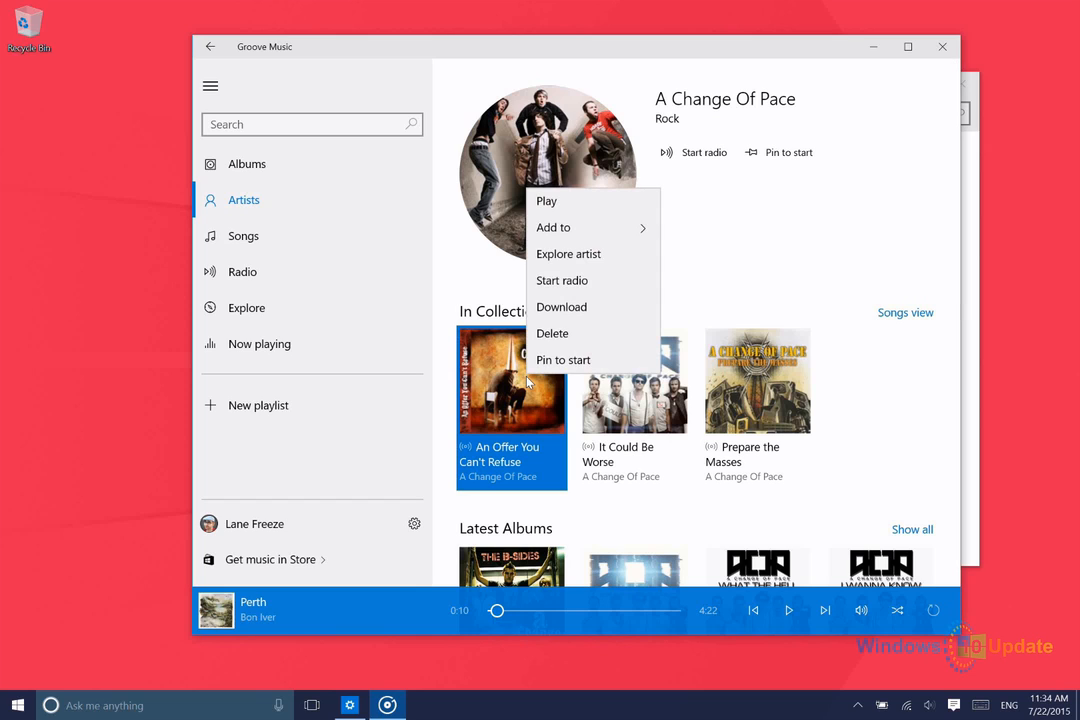
{"action": "mouse_move", "coordinate": [625, 307]}
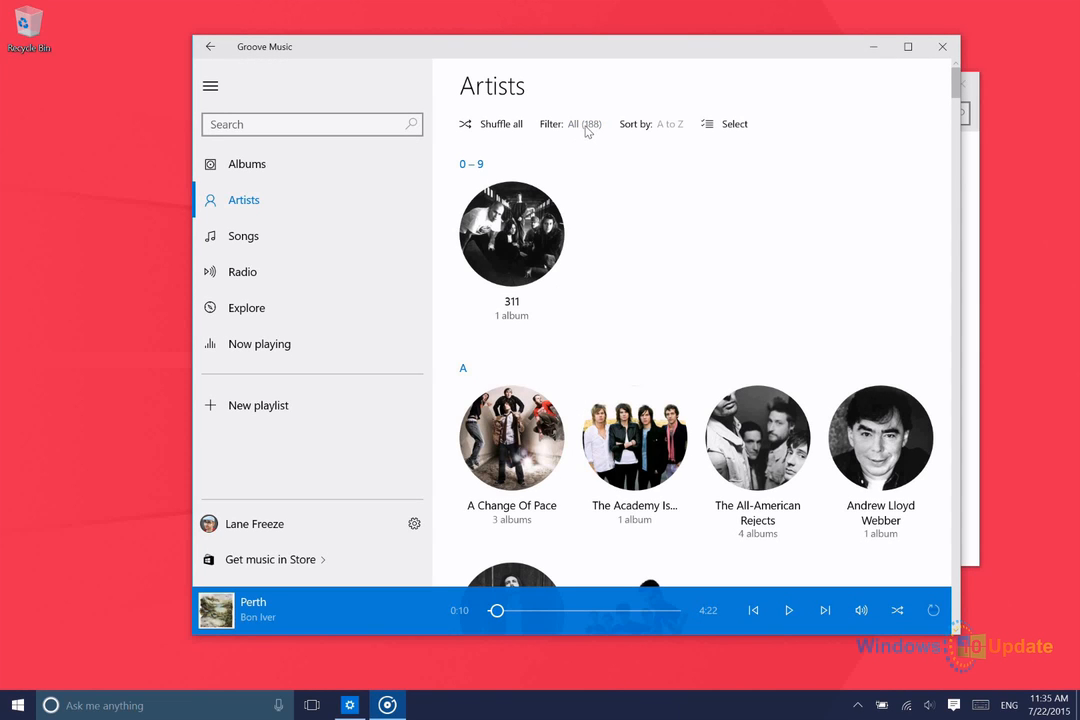
{"action": "left_click", "coordinate": [583, 123]}
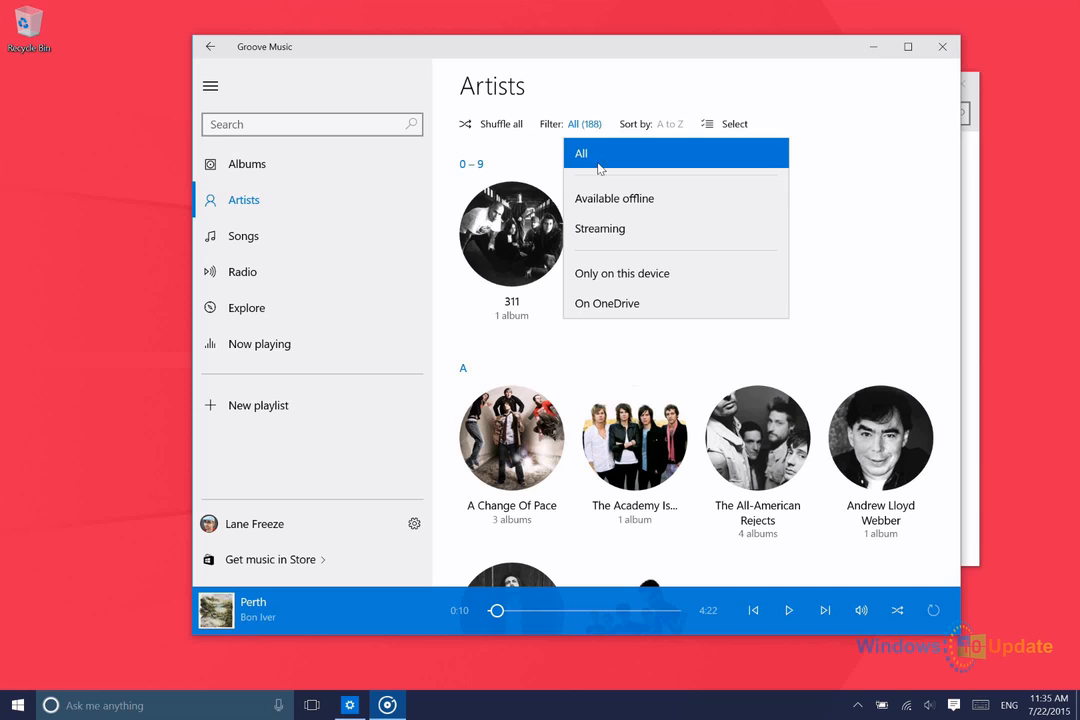
{"action": "mouse_move", "coordinate": [614, 198]}
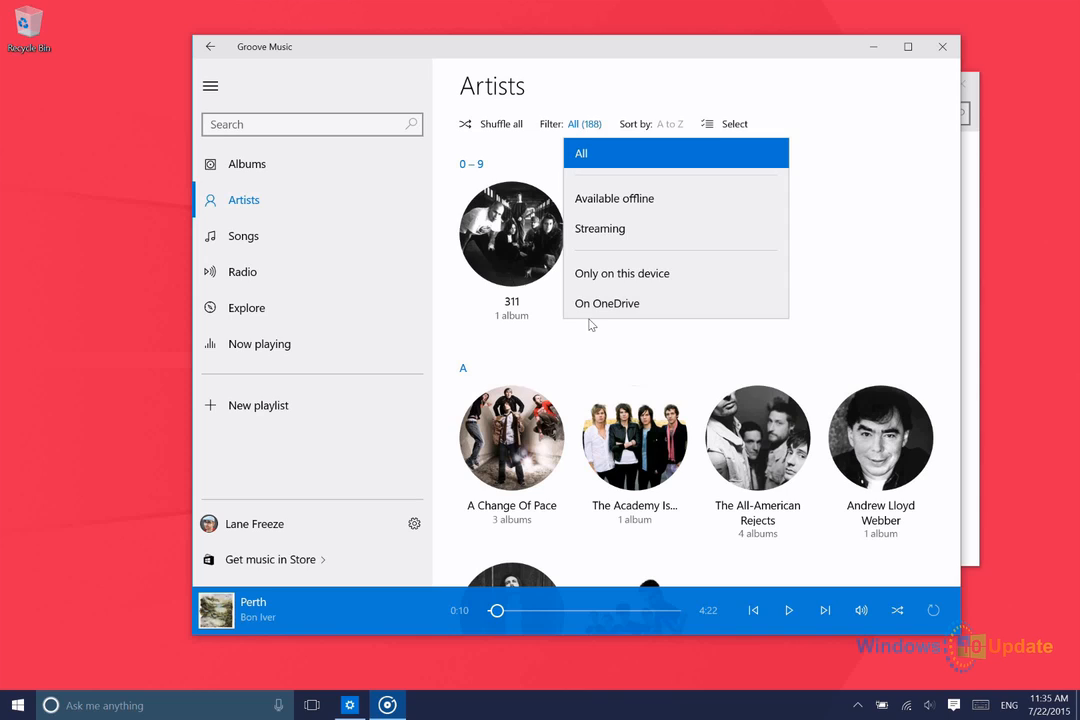
{"action": "mouse_move", "coordinate": [687, 308]}
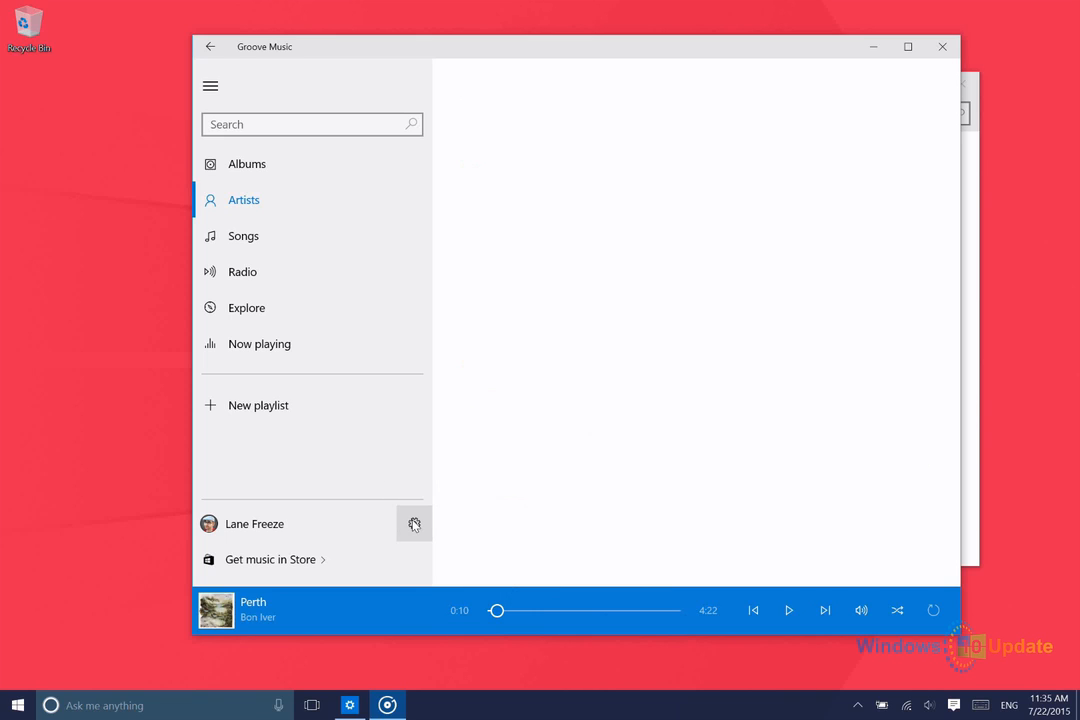
Set the Background option in Groove Music Settings to Dark
{"action": "left_click", "coordinate": [414, 523]}
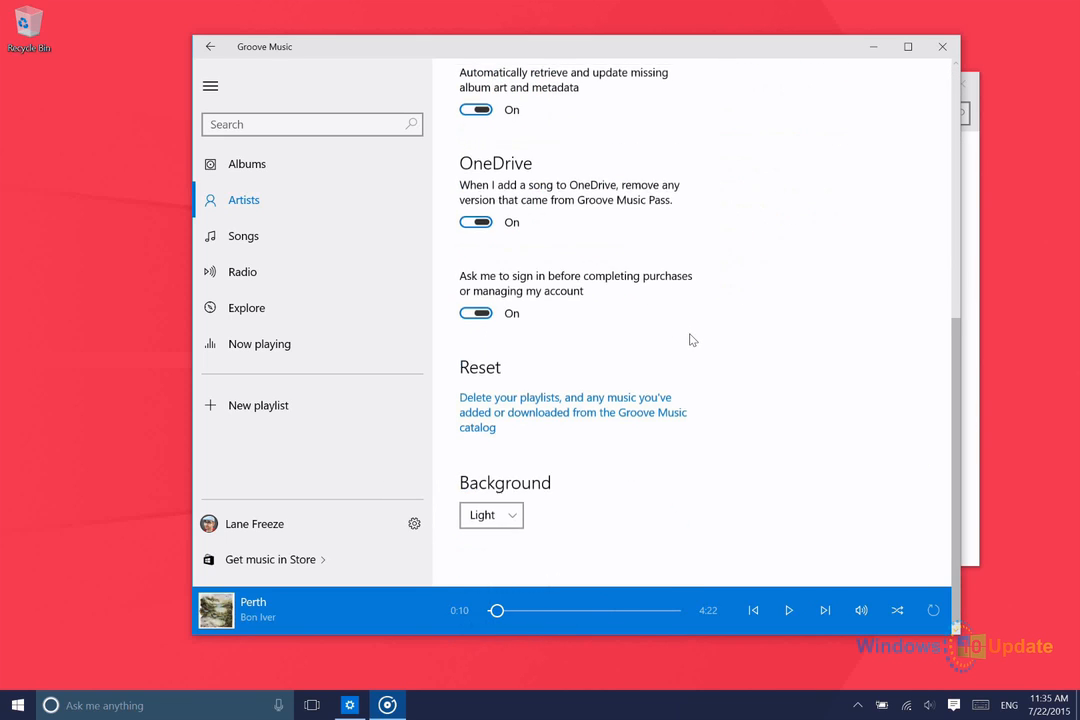
{"action": "scroll", "scroll_direction": "down", "scroll_amount": 3}
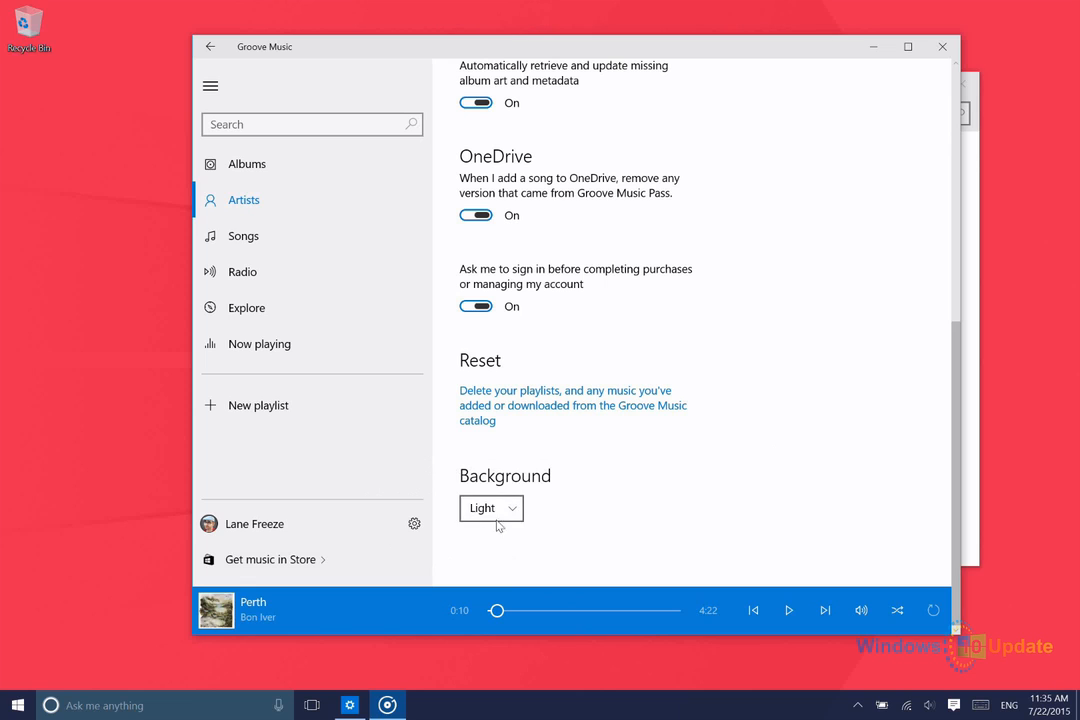
{"action": "left_click", "coordinate": [491, 508]}
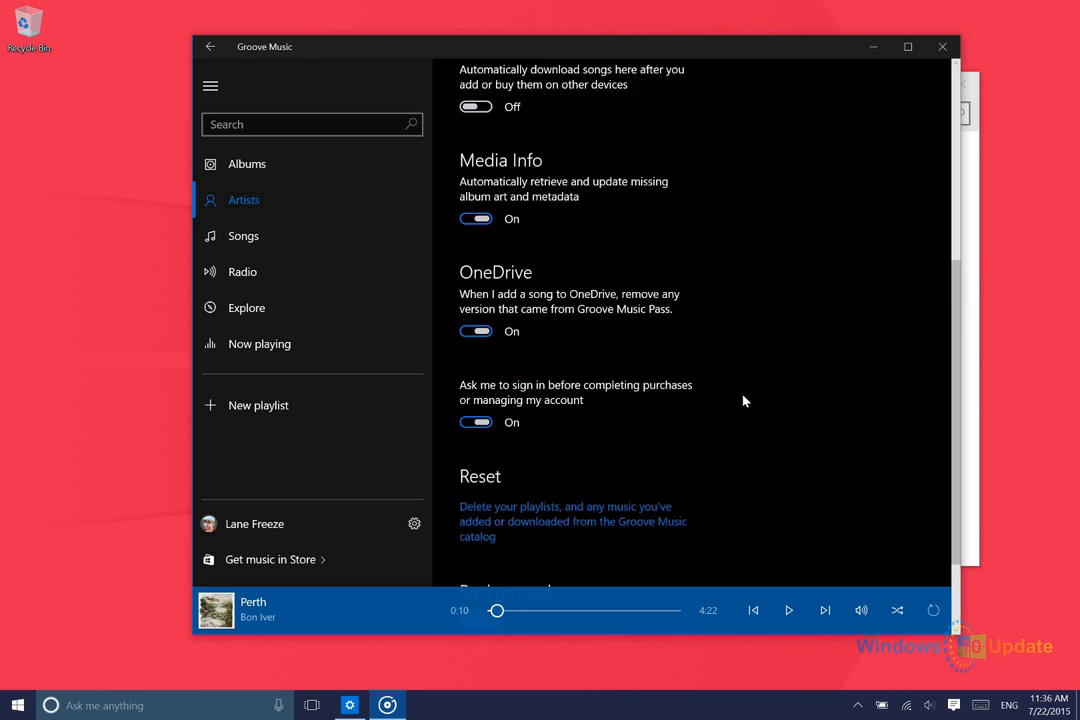
{"action": "scroll", "scroll_direction": "up", "scroll_amount": 3}
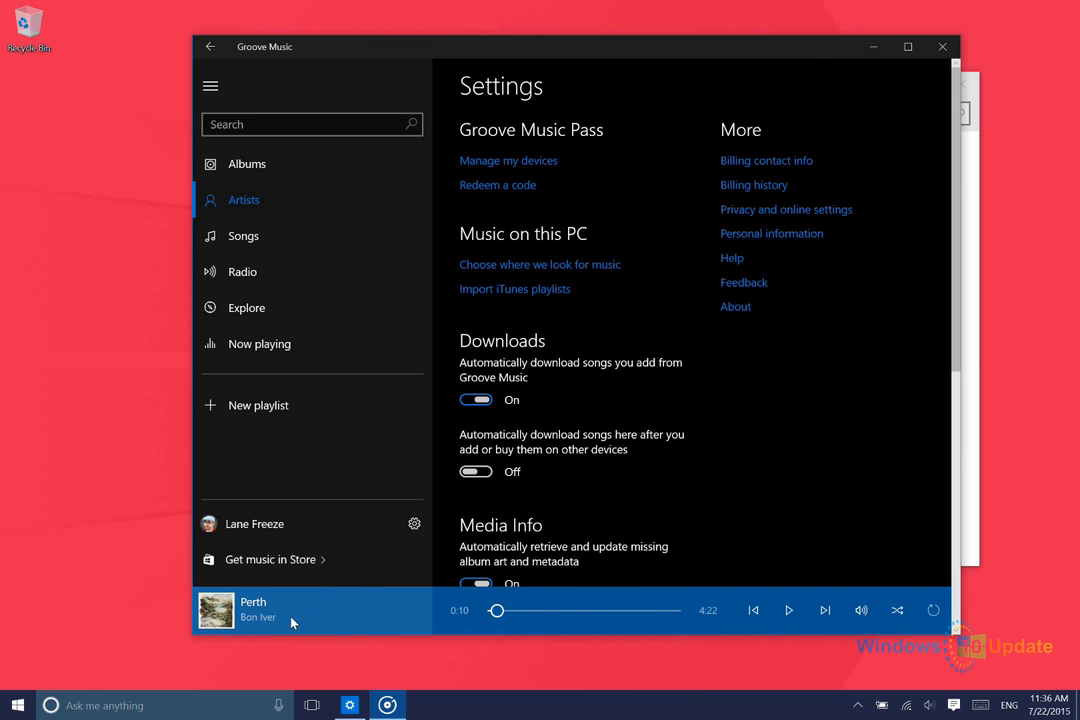
{"action": "mouse_move", "coordinate": [497, 185]}
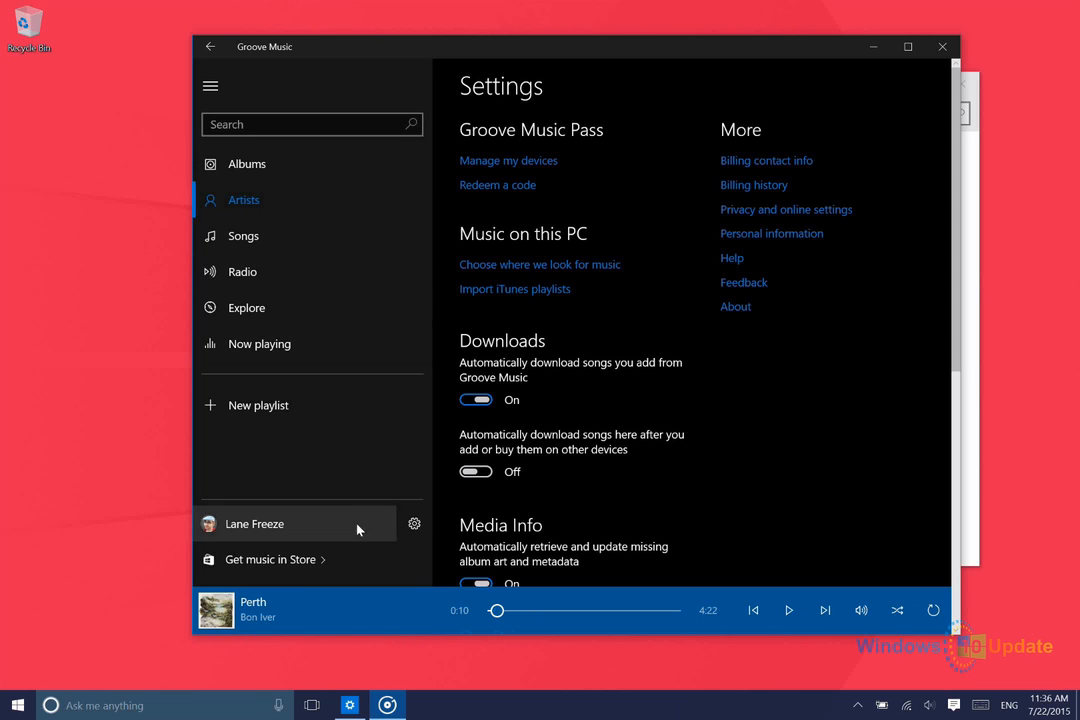
{"action": "mouse_move", "coordinate": [340, 698]}
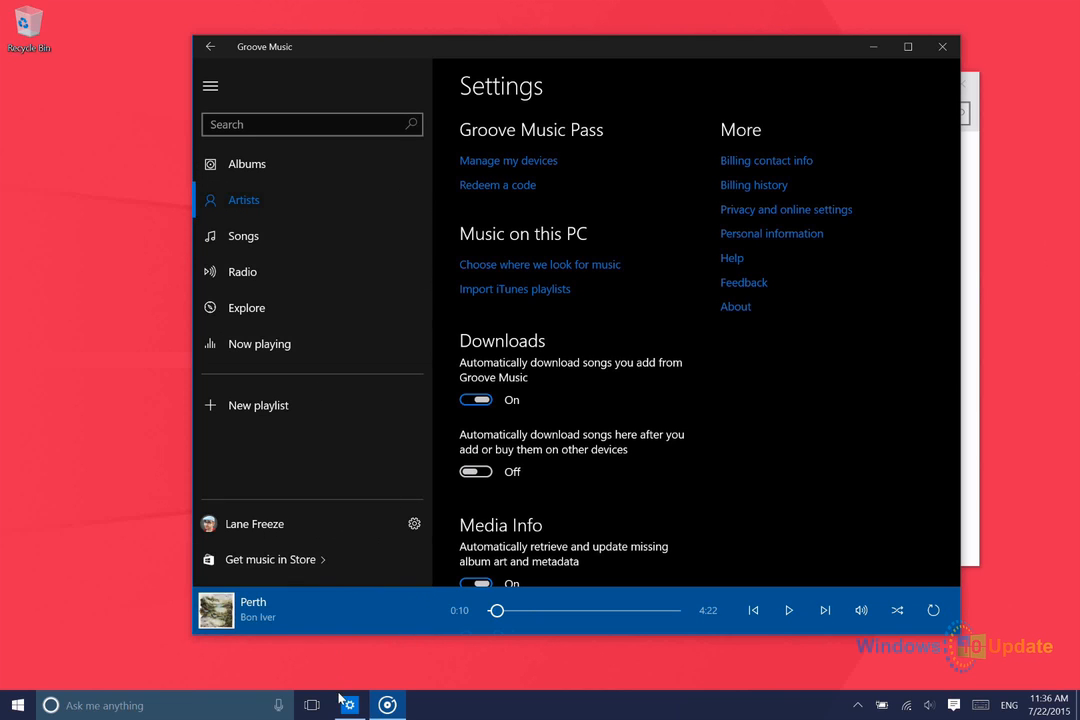
{"action": "mouse_move", "coordinate": [349, 705]}
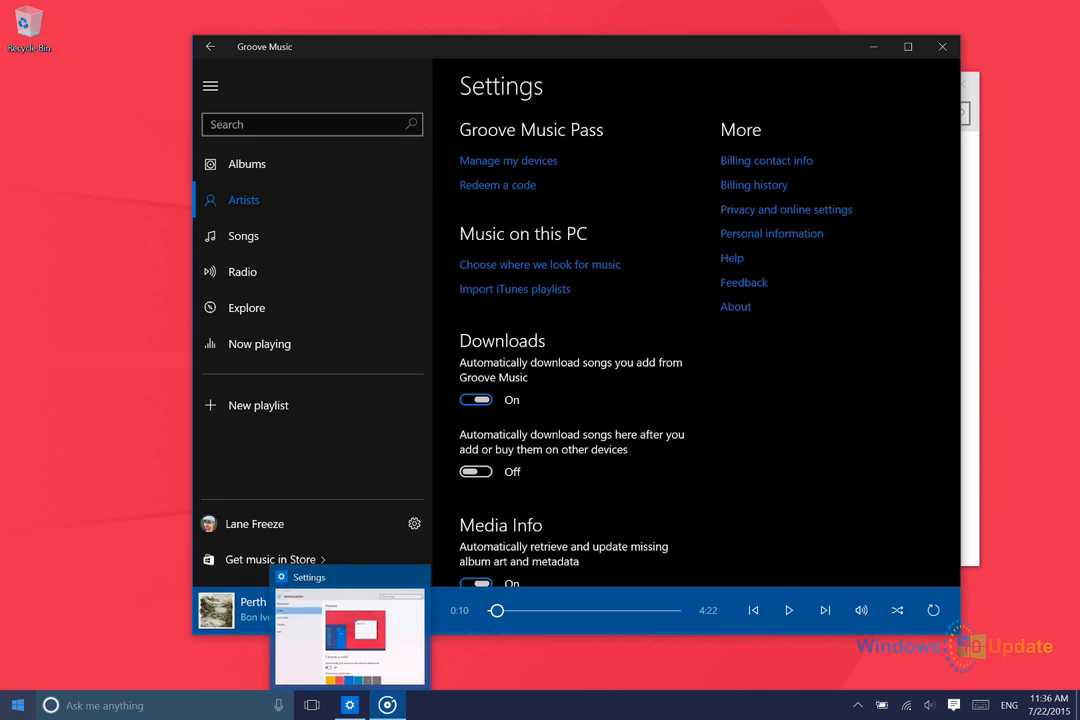
Review the Windows Personalization colour settings, then close the Settings window
{"action": "left_click", "coordinate": [16, 705]}
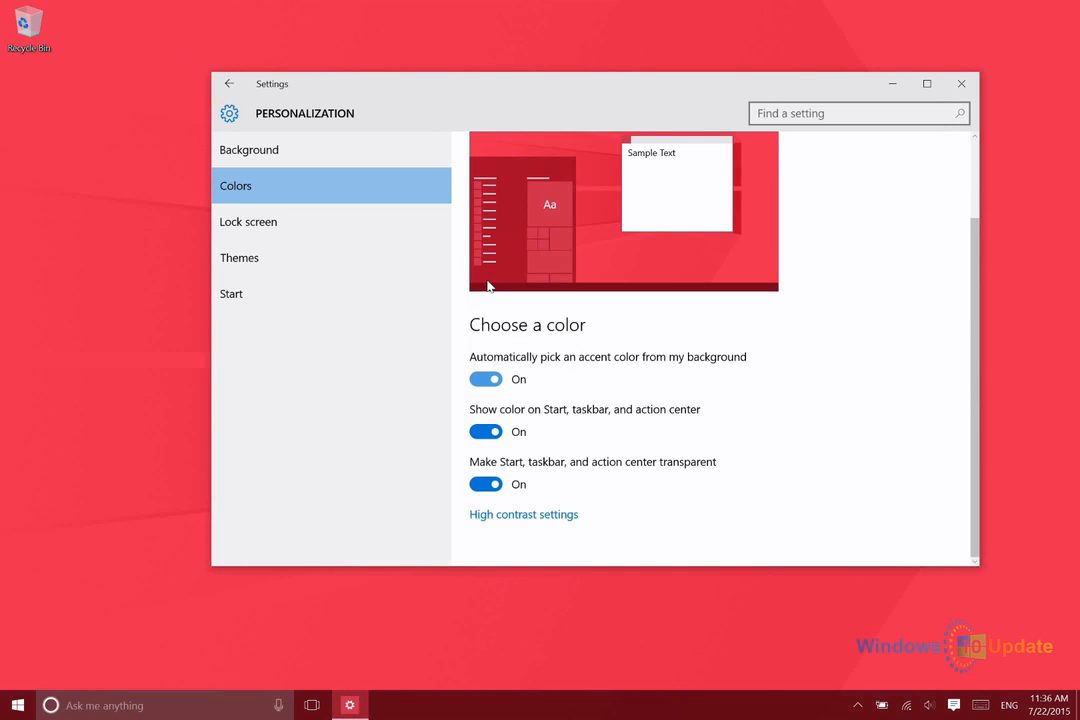
{"action": "left_click", "coordinate": [960, 83]}
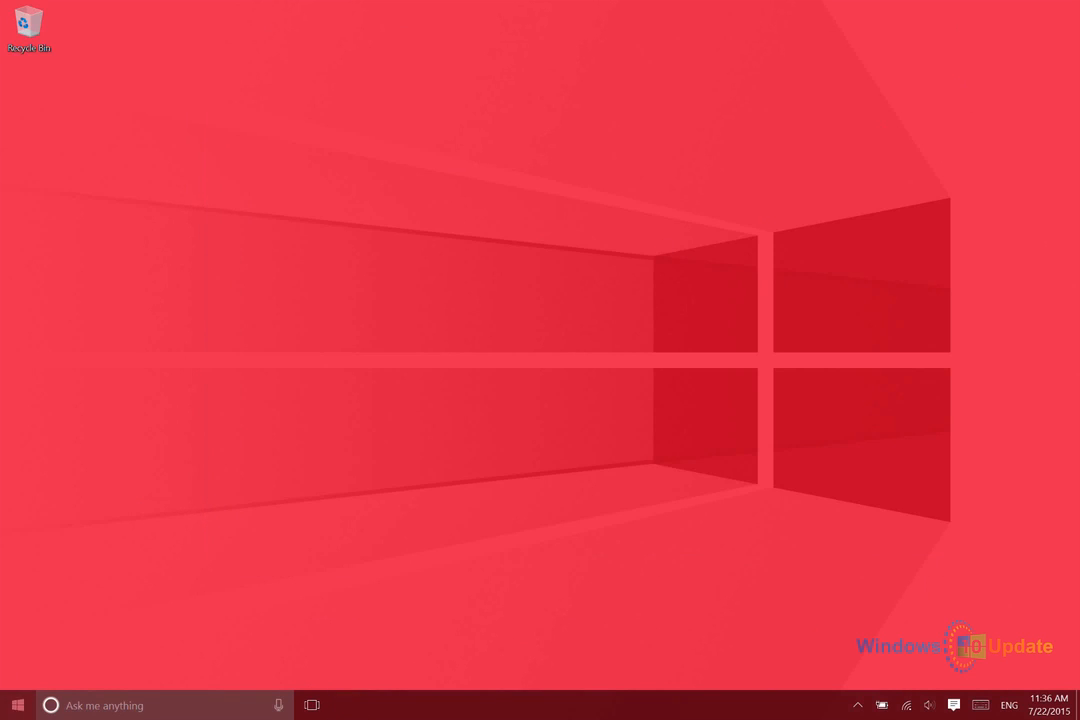
Launch Groove Music from its Start menu tile
{"action": "left_click", "coordinate": [17, 705]}
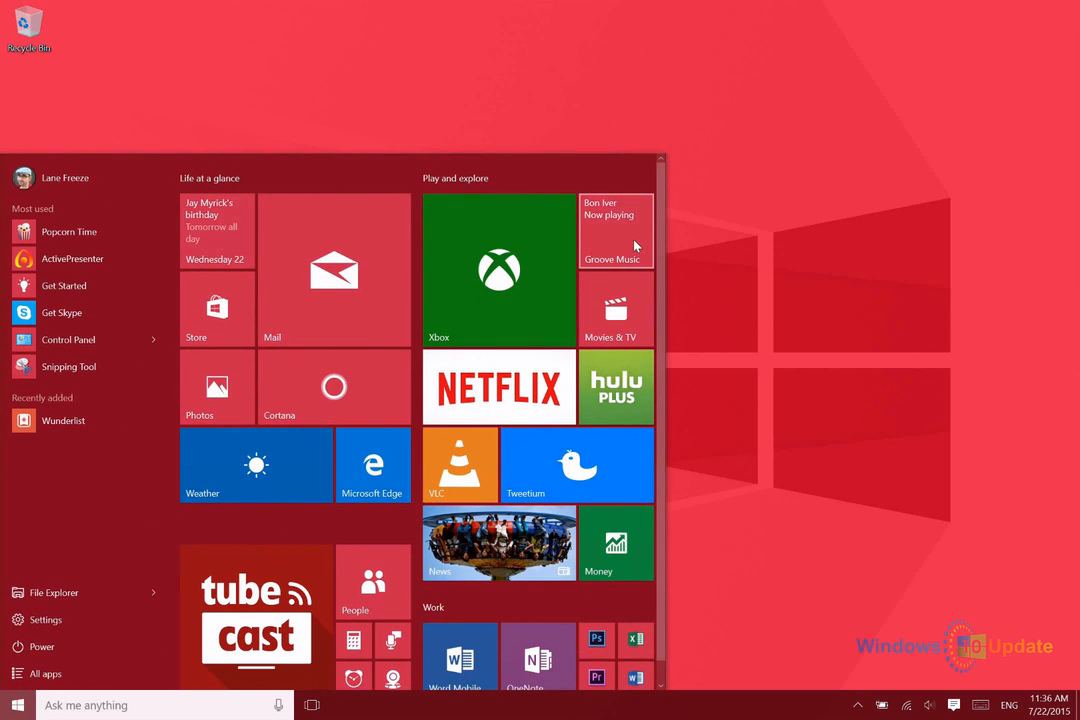
{"action": "left_click", "coordinate": [615, 232]}
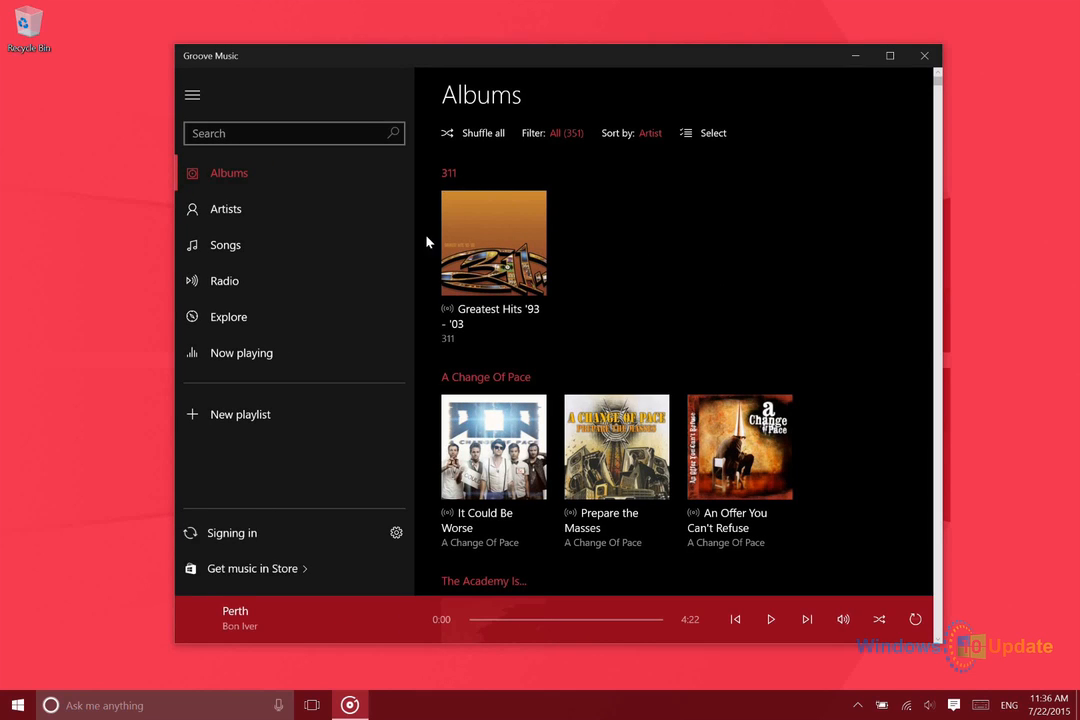
{"action": "mouse_move", "coordinate": [830, 202]}
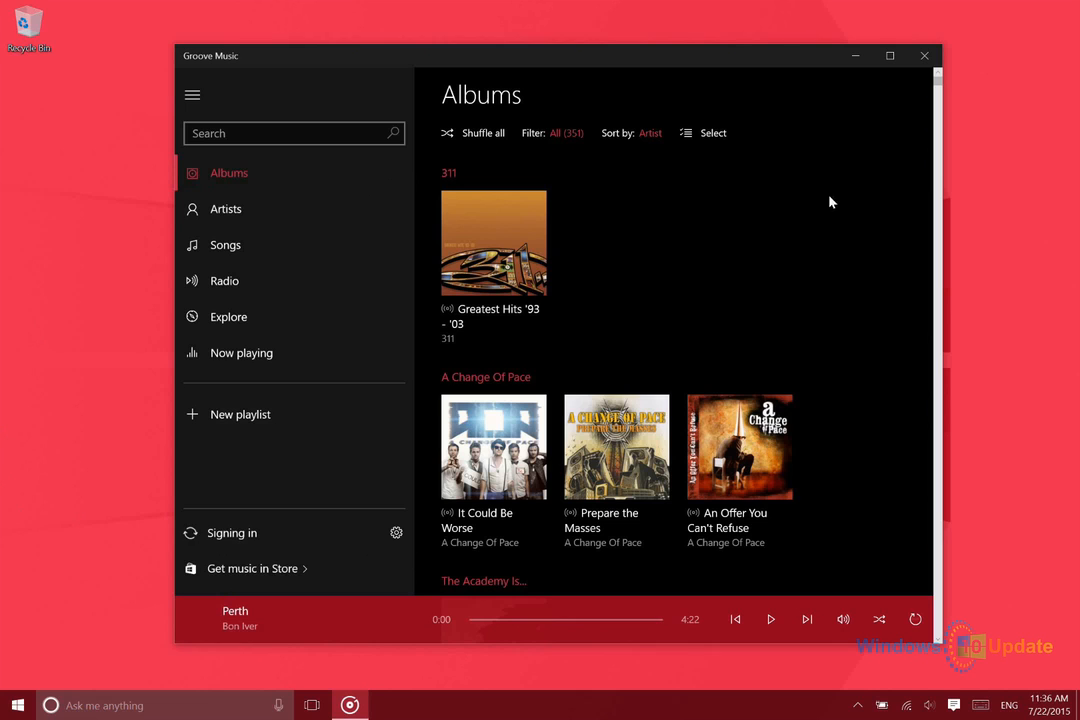
{"action": "mouse_move", "coordinate": [908, 183]}
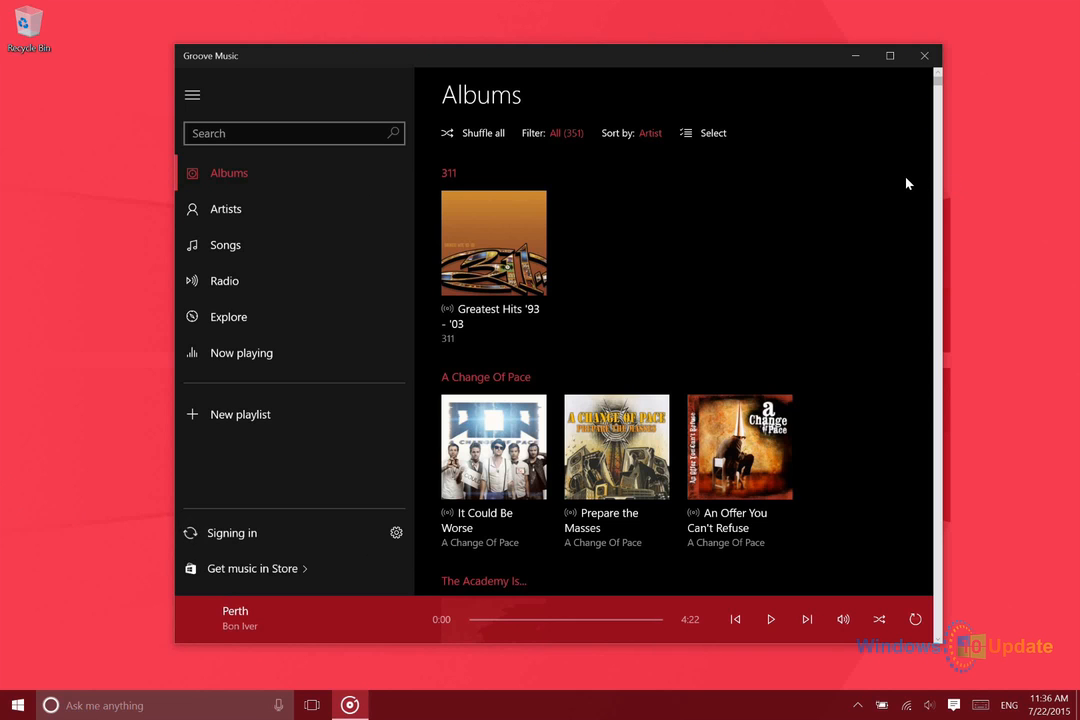
{"action": "mouse_move", "coordinate": [903, 174]}
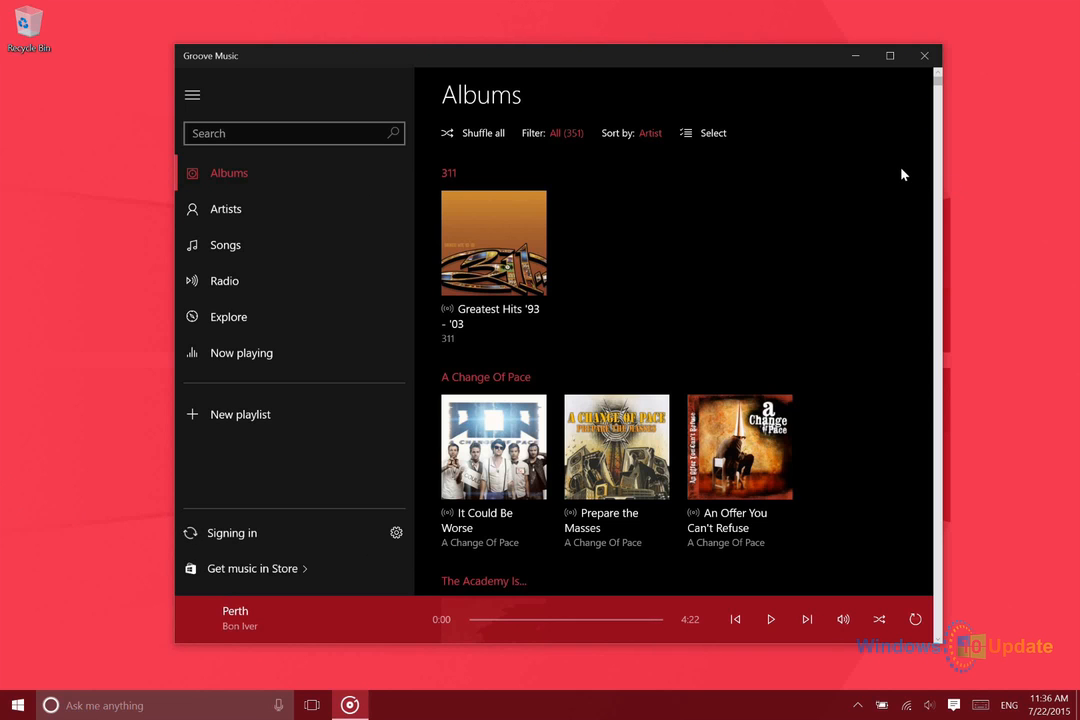